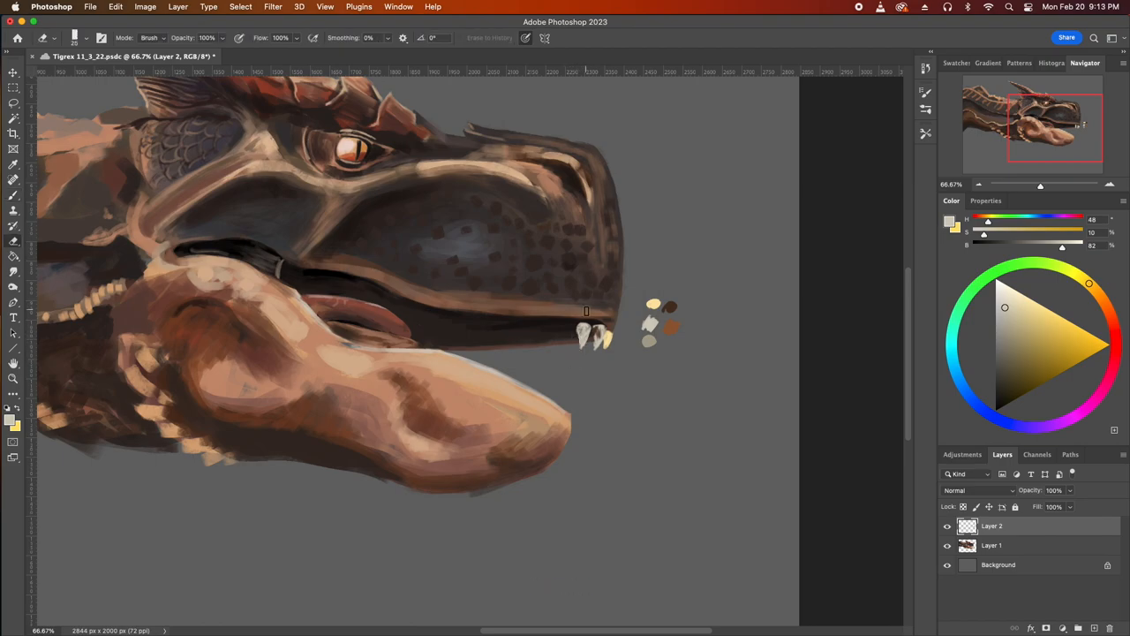
Paint pale teeth along the upper jaw from the snout tip back to the mouth corner
key("]")
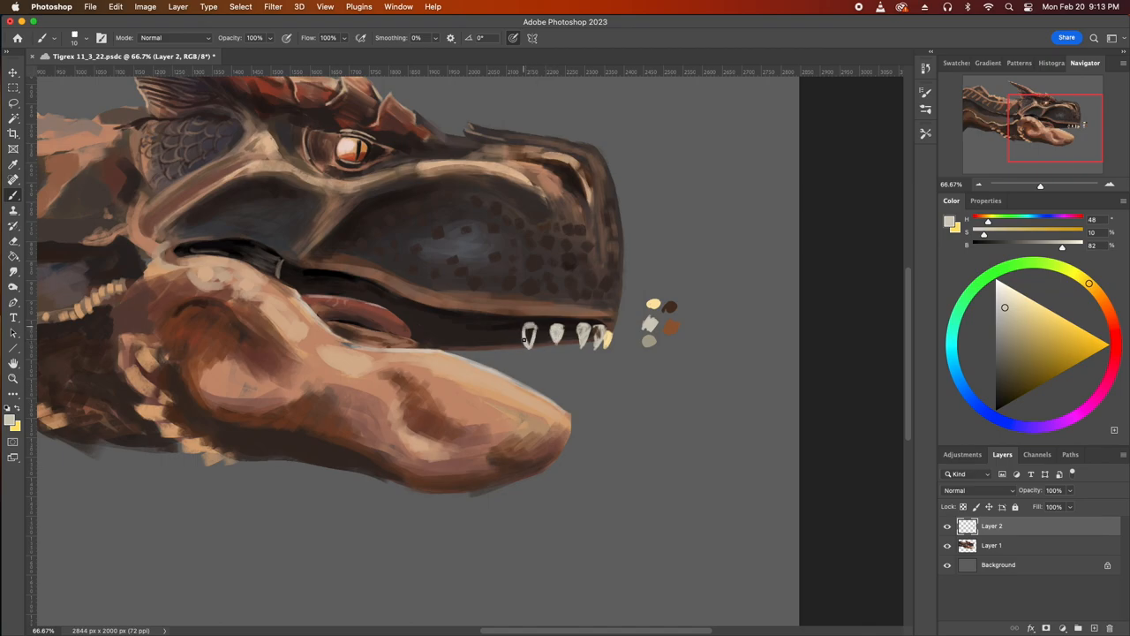
left_click(499, 335)
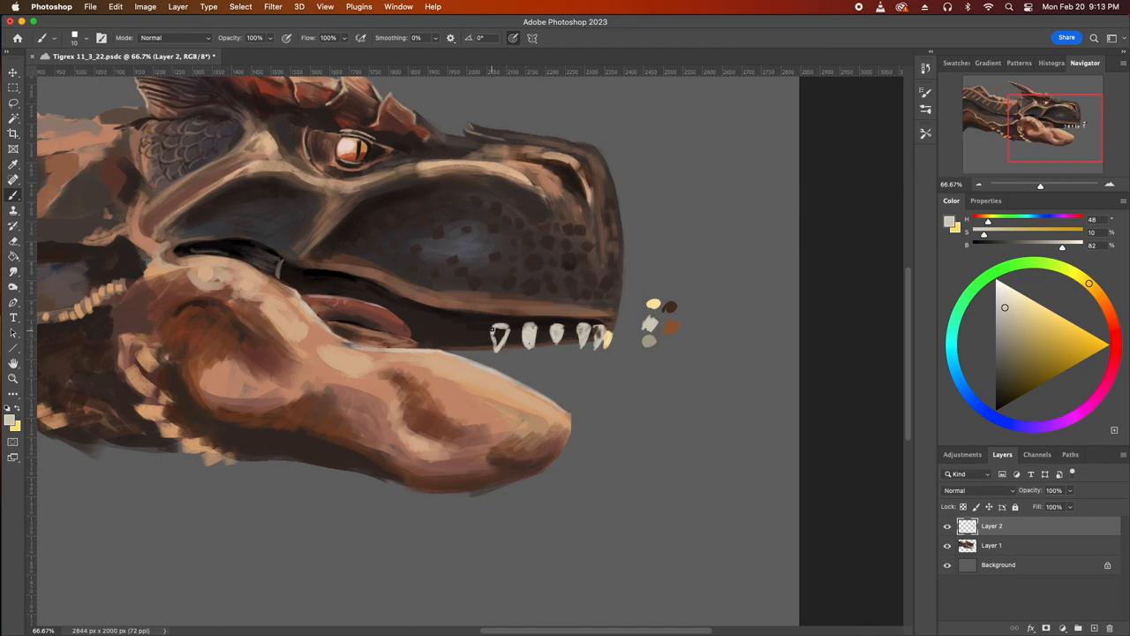
left_click_drag(494, 317, 472, 336)
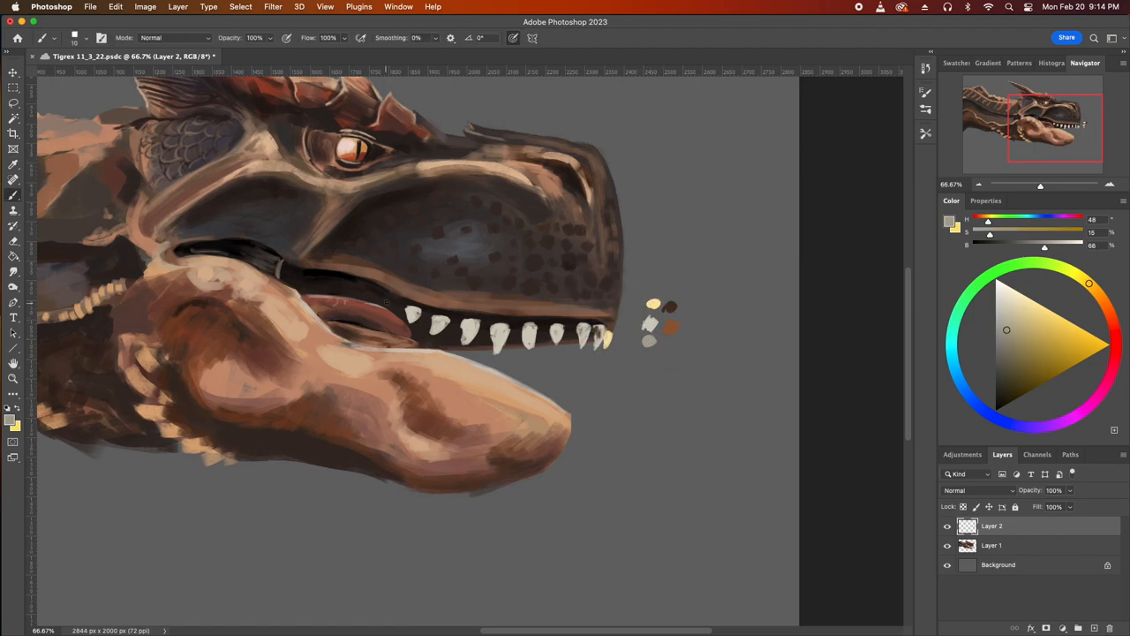
left_click(381, 302)
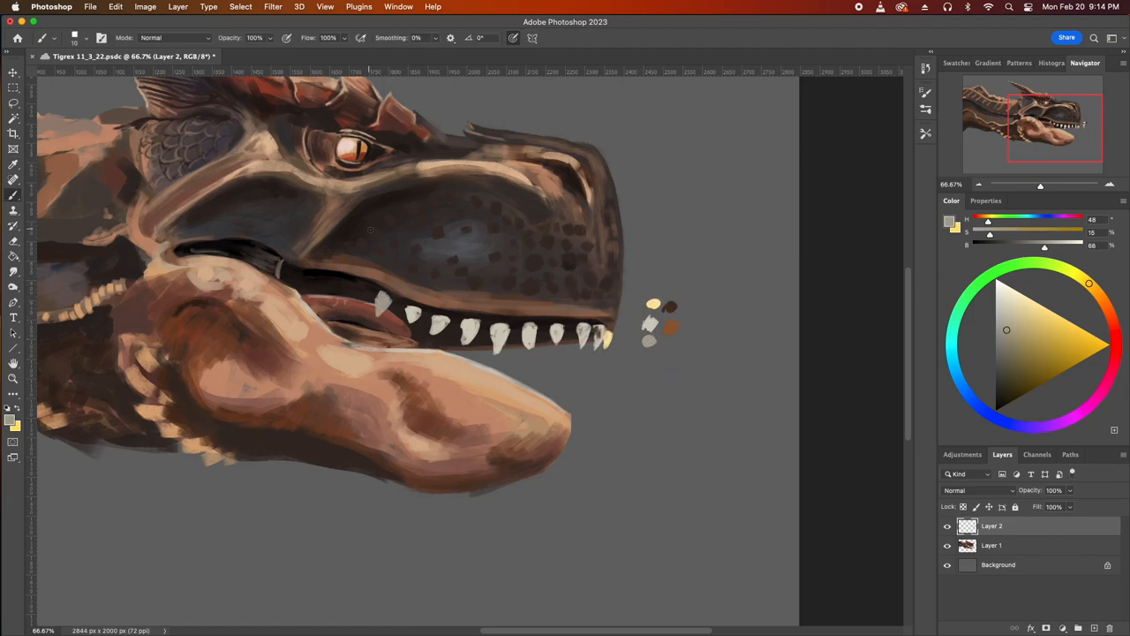
left_click(349, 295)
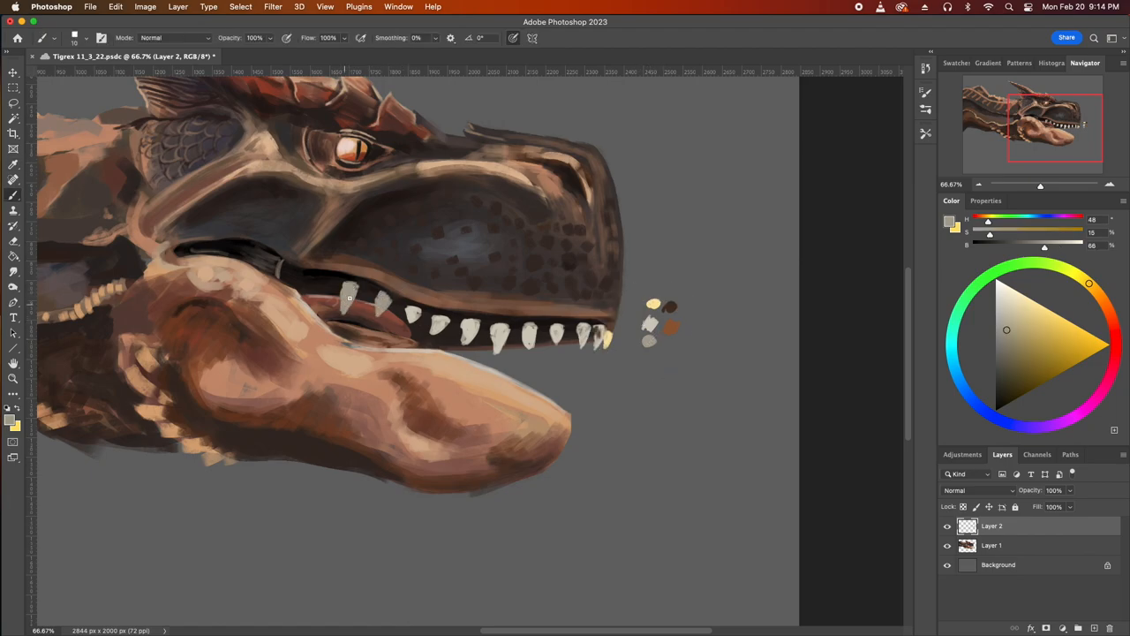
left_click(307, 291)
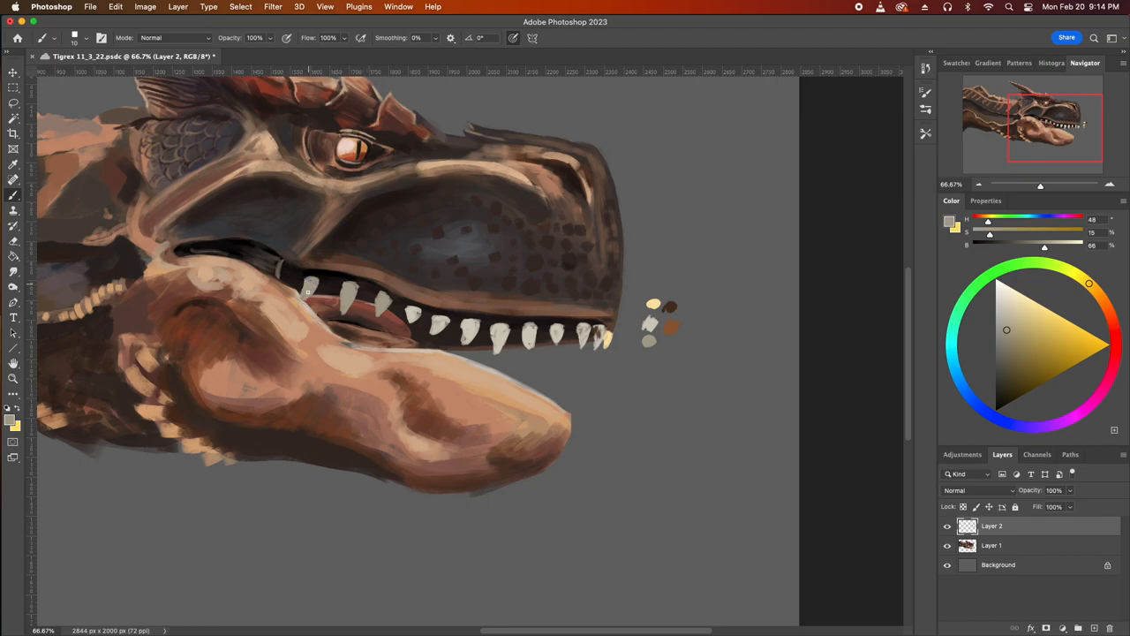
left_click_drag(307, 291, 390, 304)
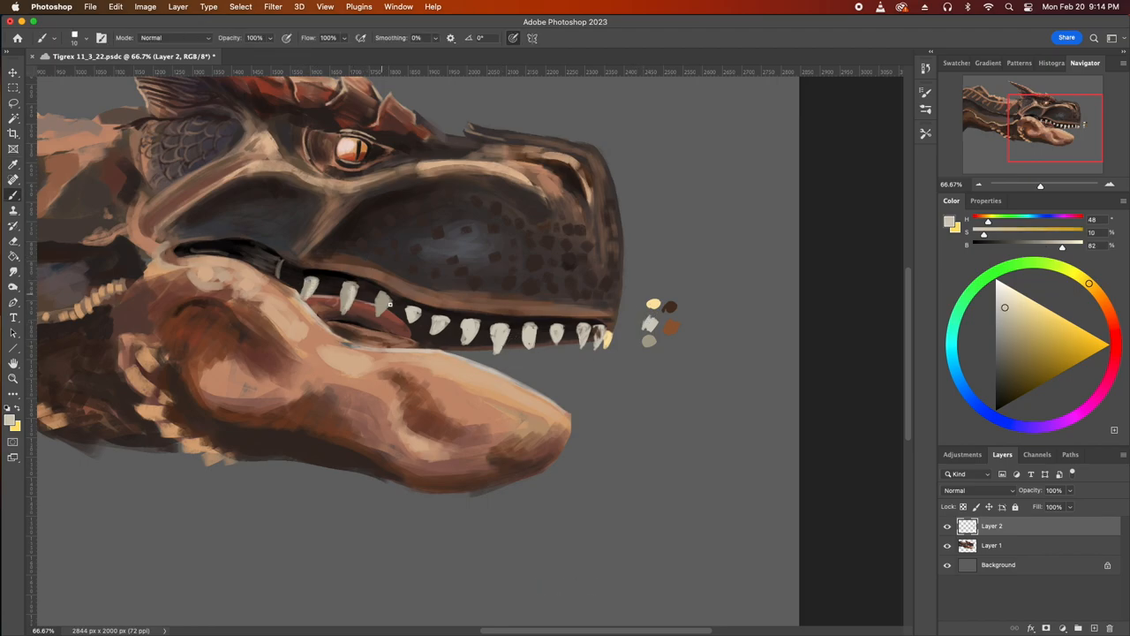
Shade the bases of the upper teeth with a sampled reddish brown
left_click(1037, 357)
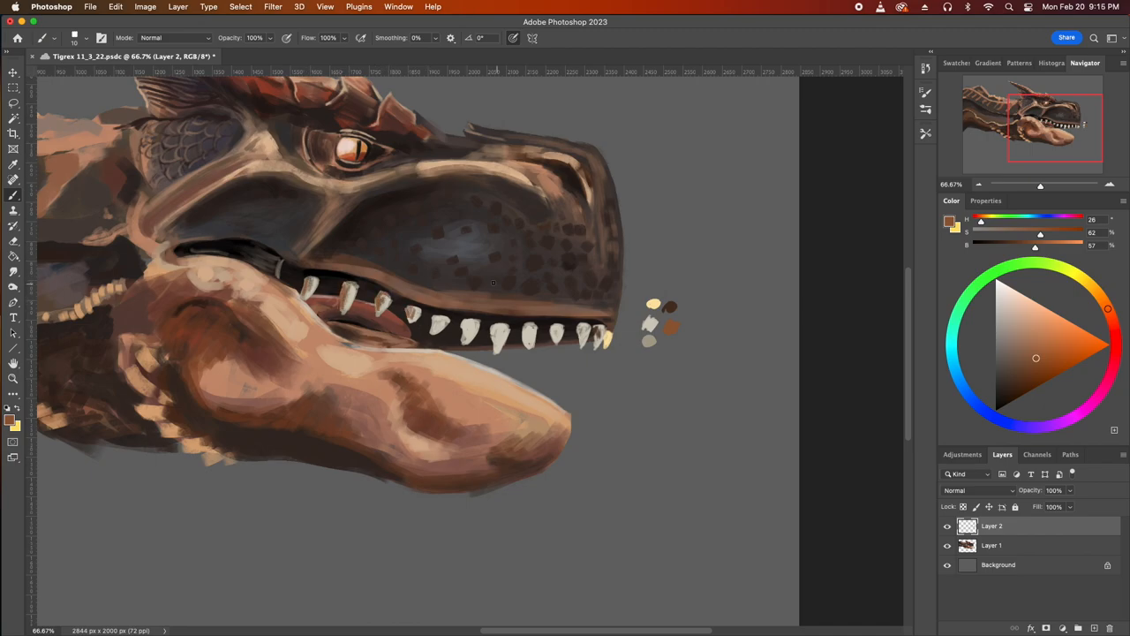
left_click(472, 331)
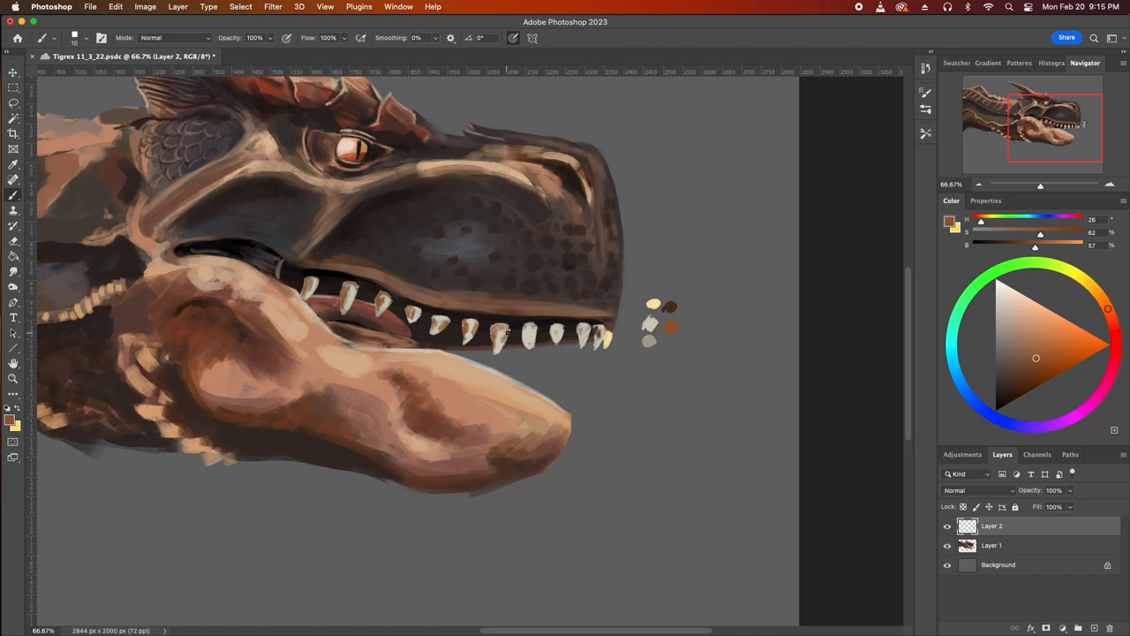
left_click(530, 334)
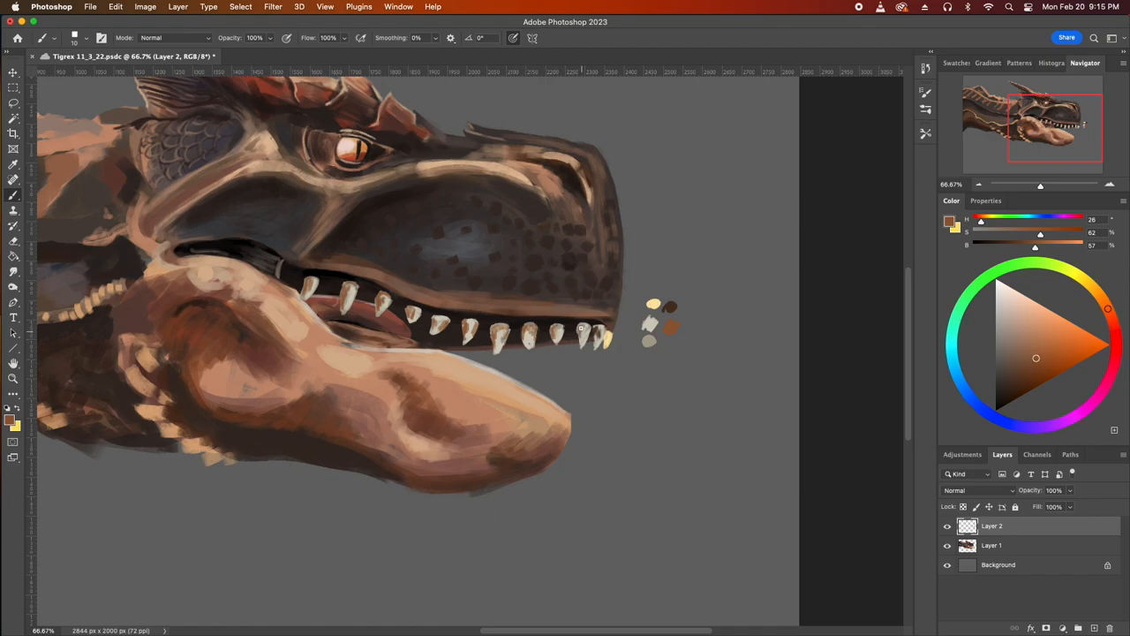
Pan the canvas view across the dragon painting
key("cmd+-")
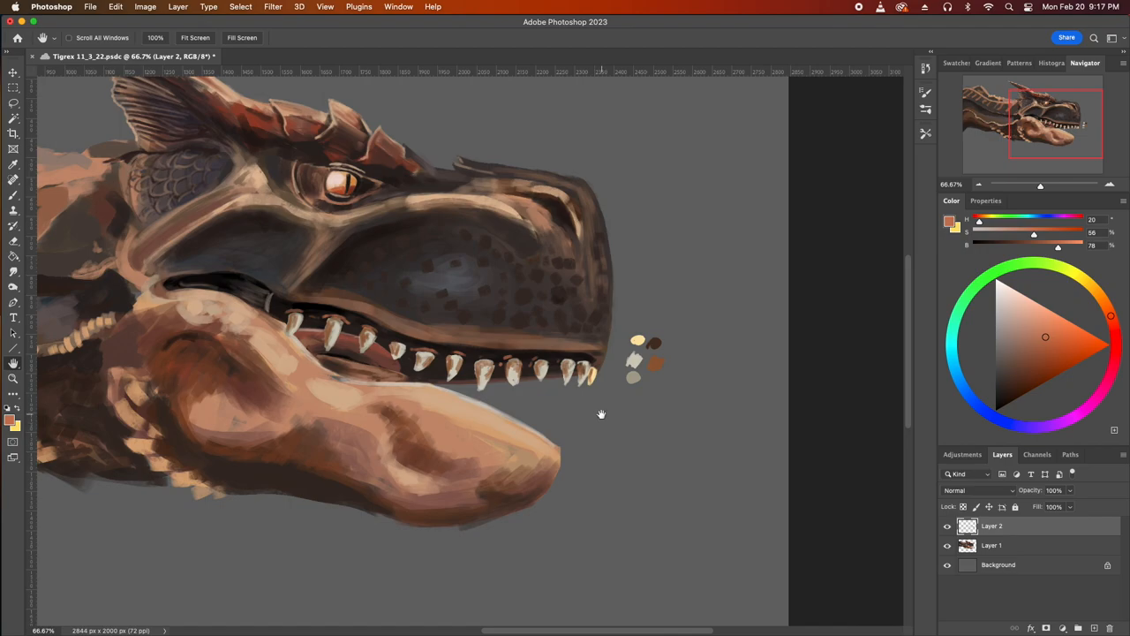
mouse_move(604, 382)
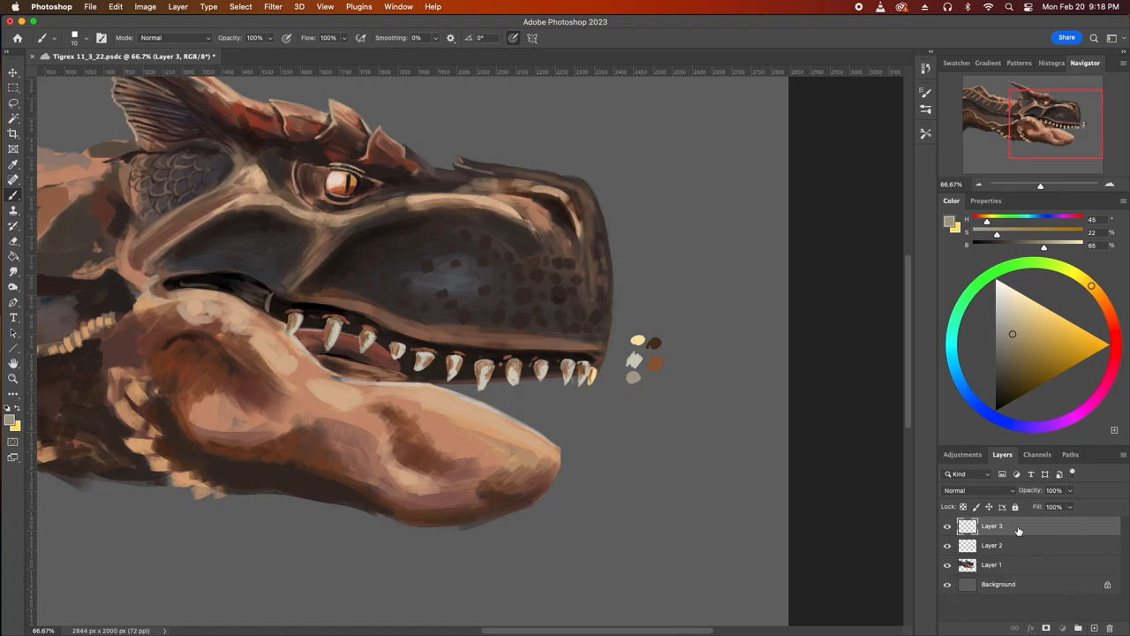
Move Layer 3 below Layer 1 and paint lower teeth beneath the upper row
left_click_drag(991, 525, 991, 564)
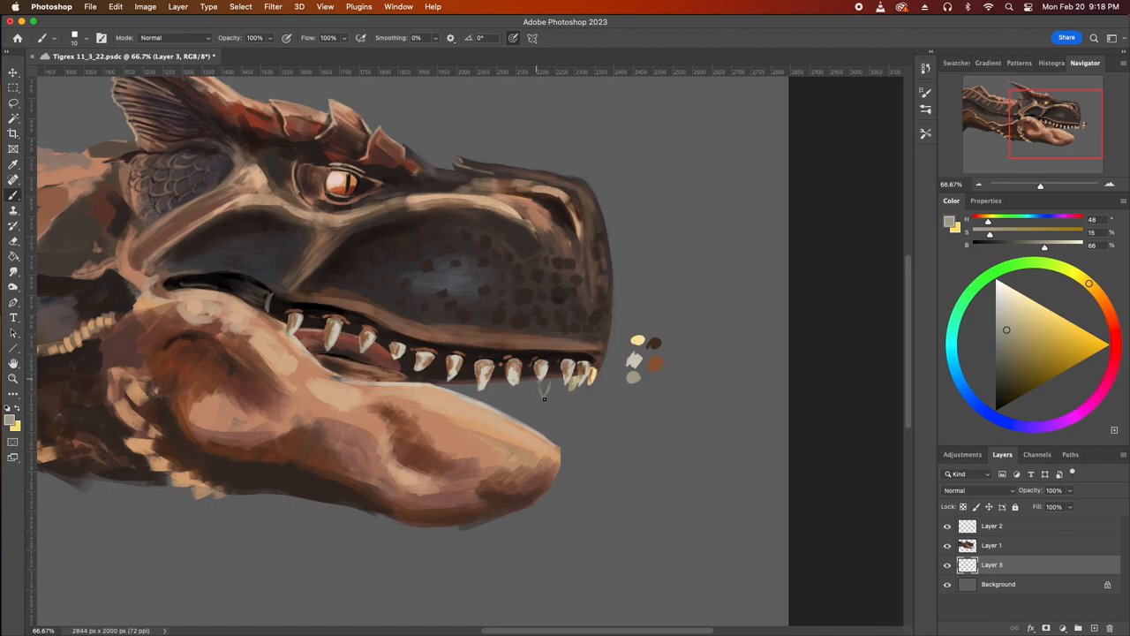
key("e")
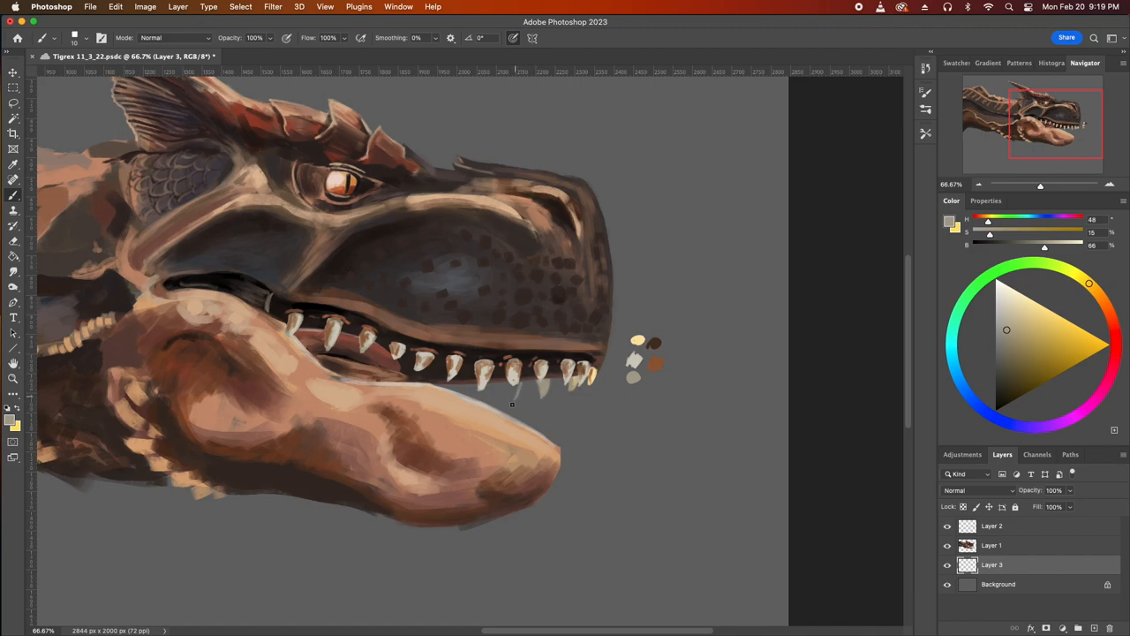
left_click(512, 393)
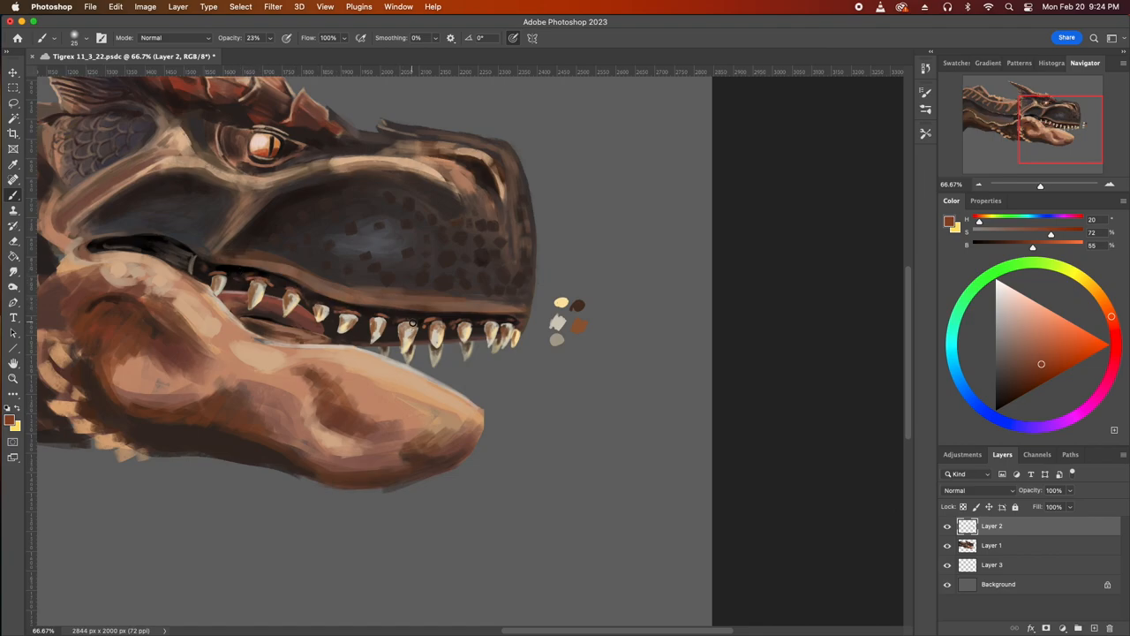
Rotate the lower jaw on Layer 1 slightly downward into a new position
left_click(991, 544)
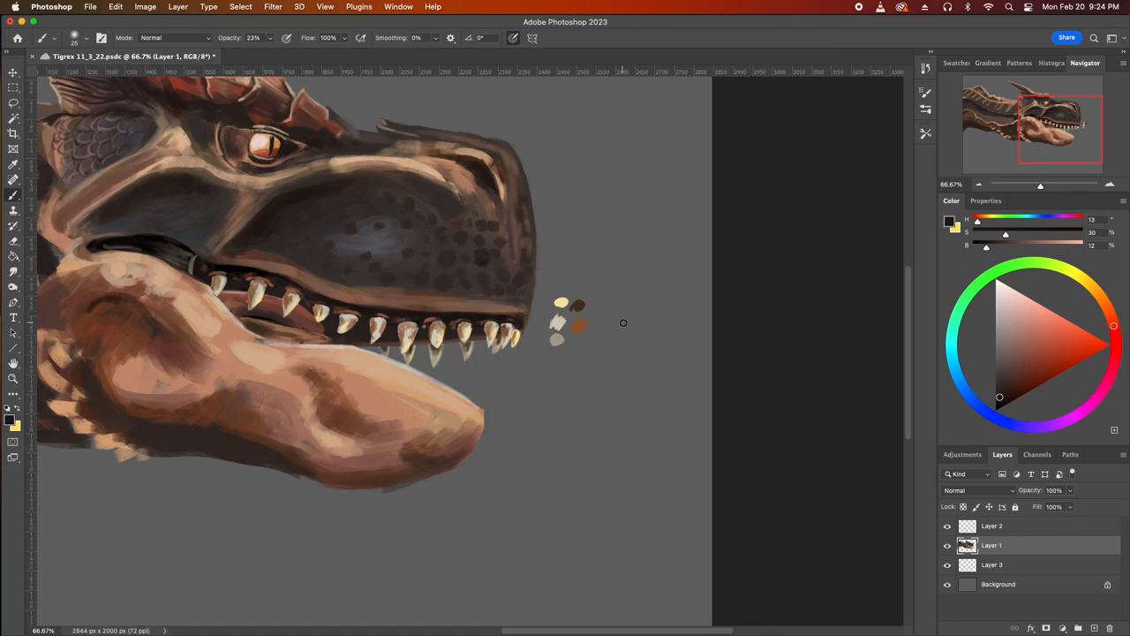
left_click(88, 37)
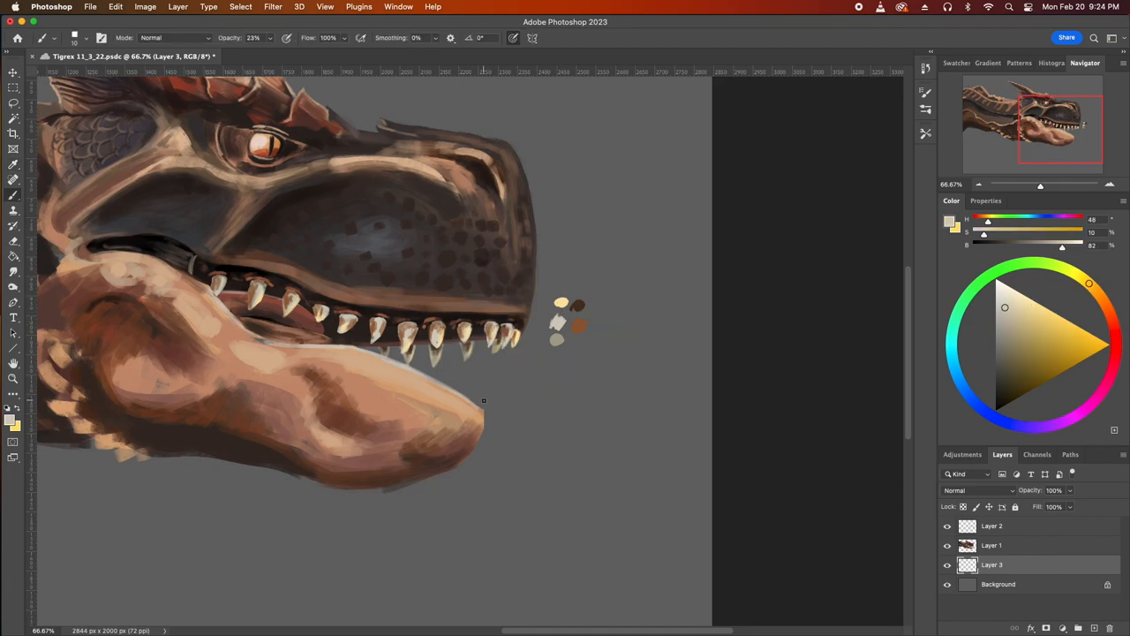
left_click(991, 544)
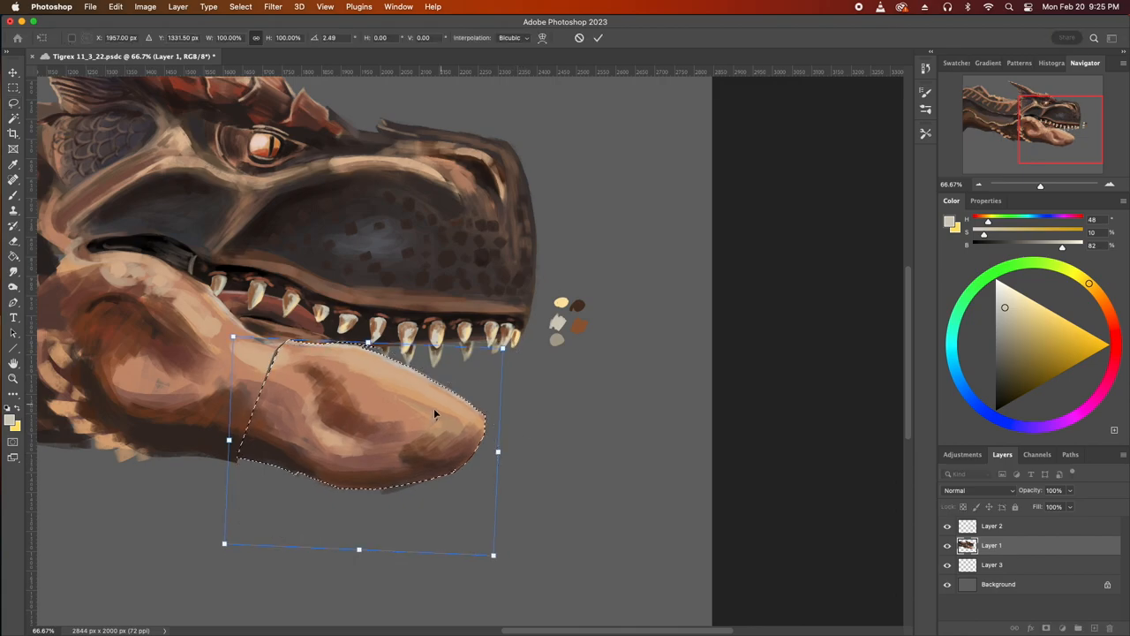
left_click_drag(432, 414, 428, 453)
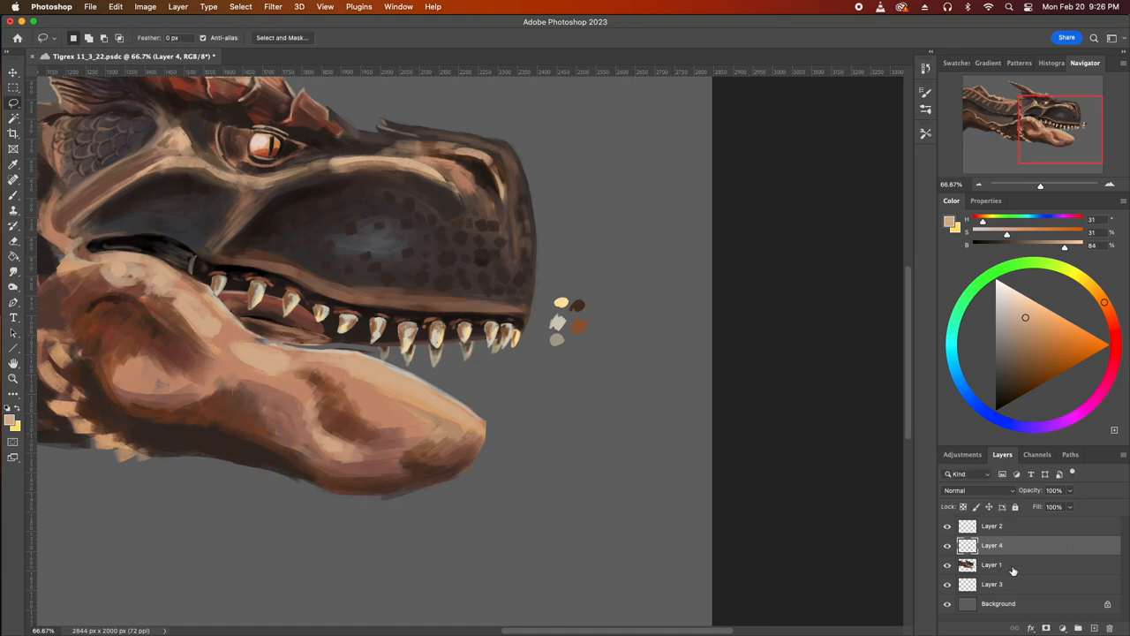
Darken the inside of the mouth between the jaws on Layer 4
left_click(991, 564)
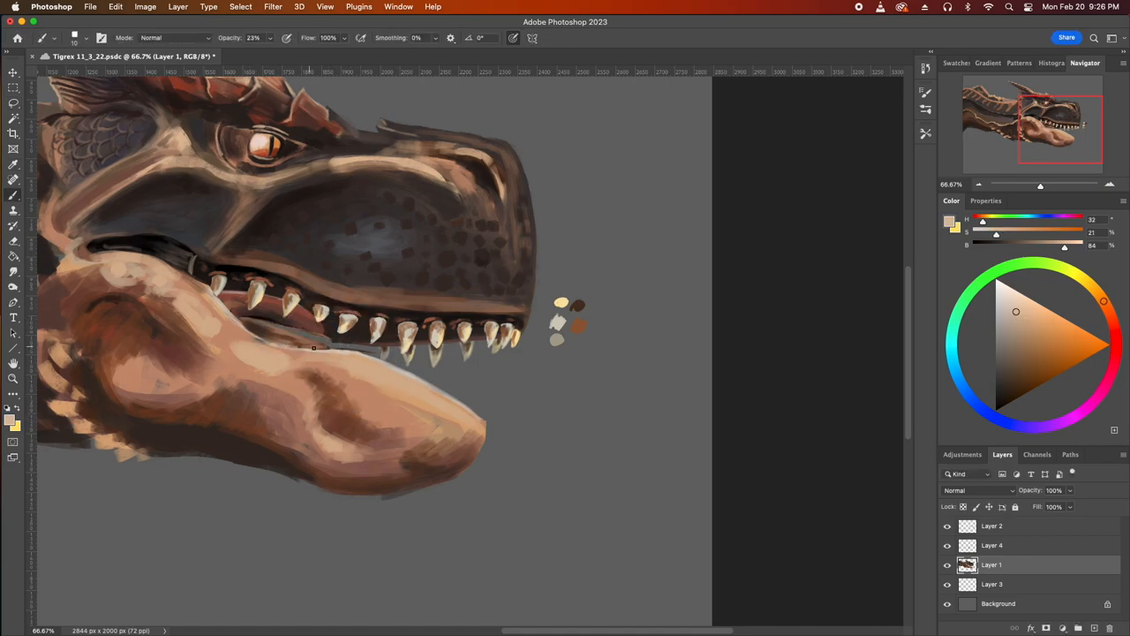
left_click(991, 544)
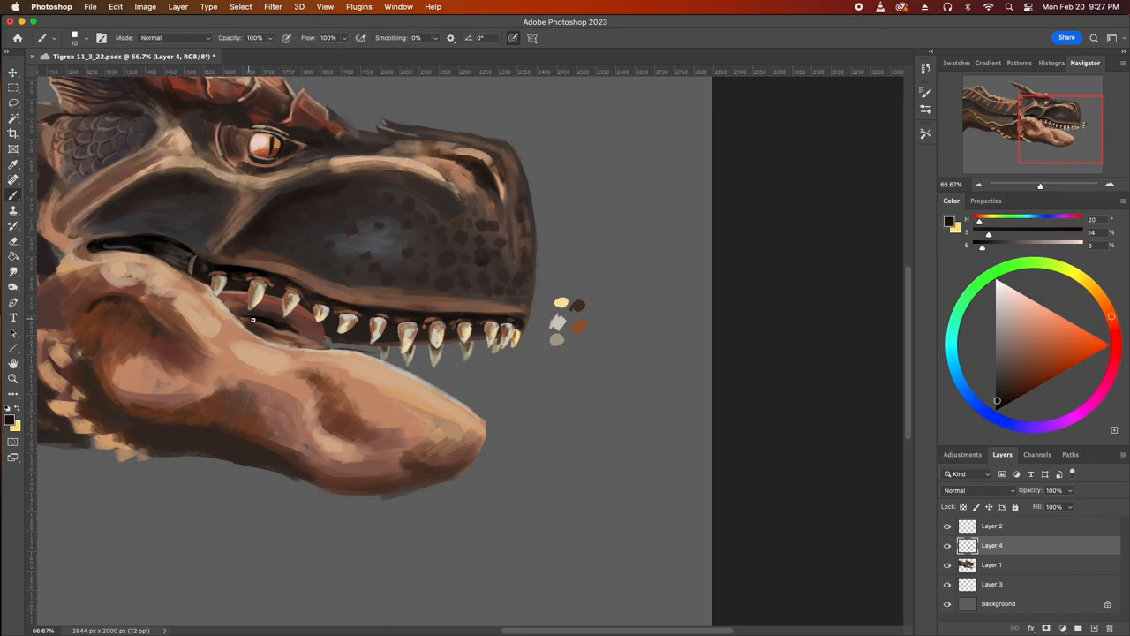
left_click_drag(251, 320, 298, 327)
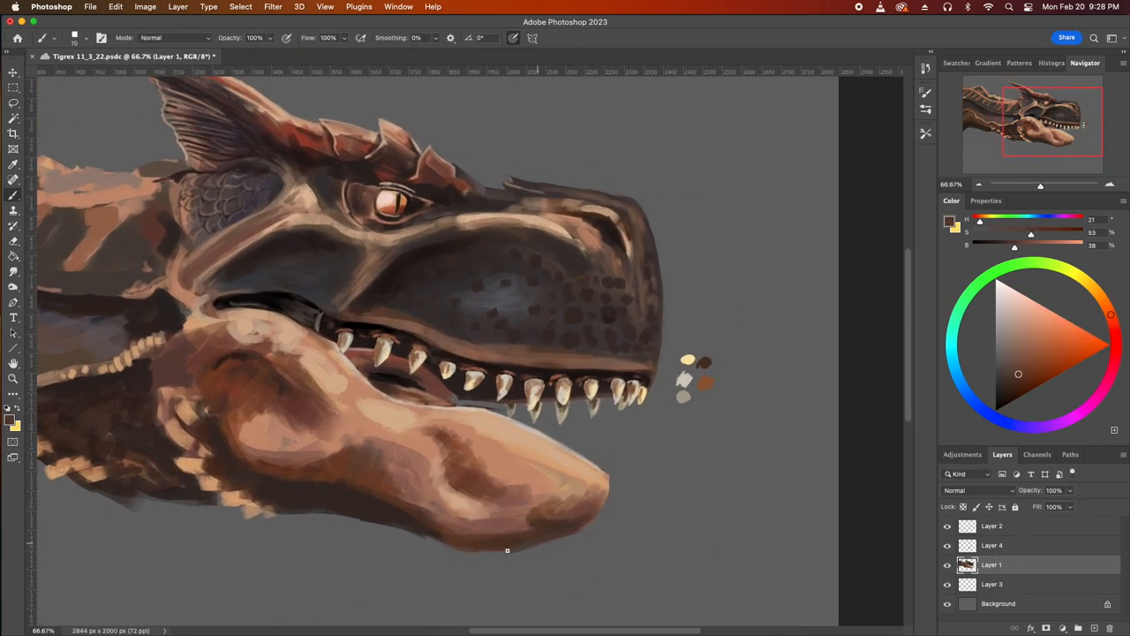
Dab pale skin-colour texture spots onto the lower jaw
left_click_drag(507, 550, 551, 512)
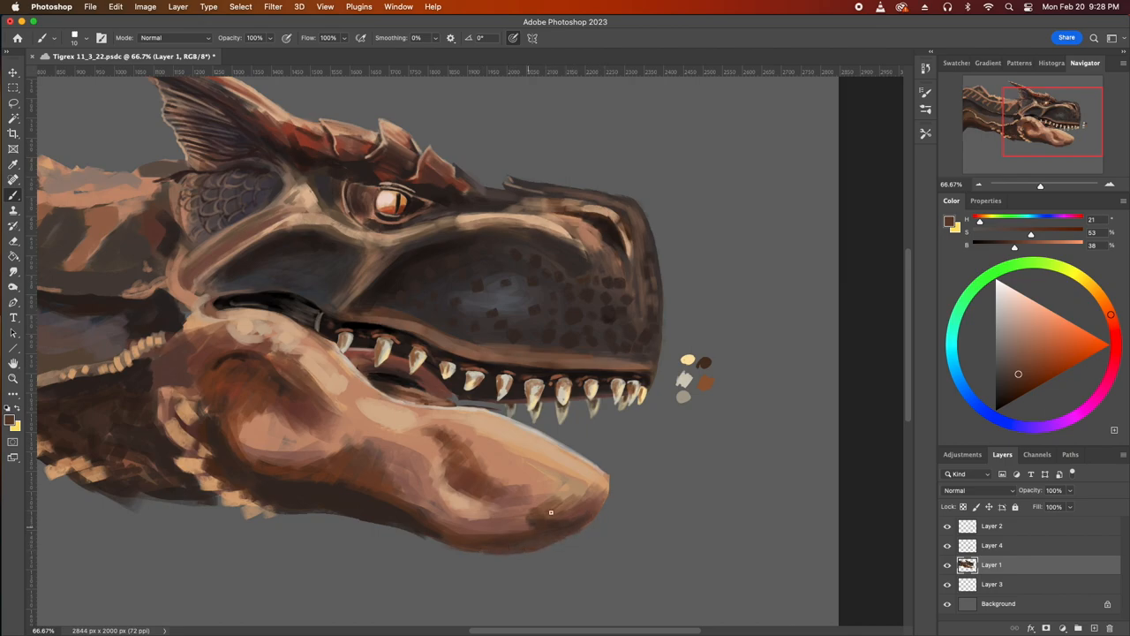
left_click(1020, 361)
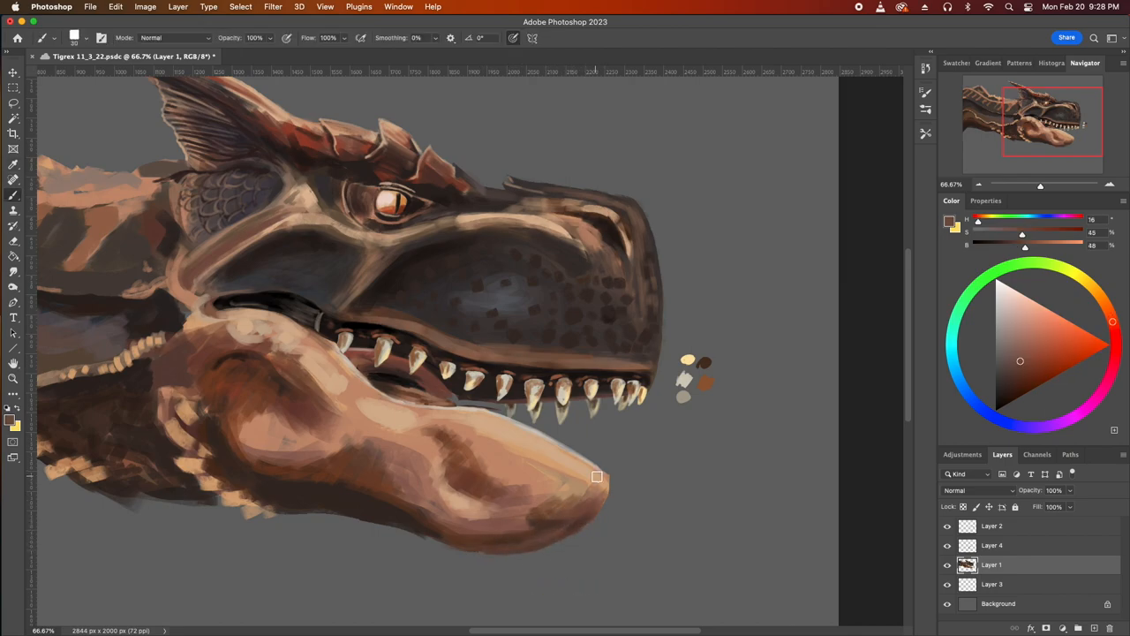
left_click(1038, 324)
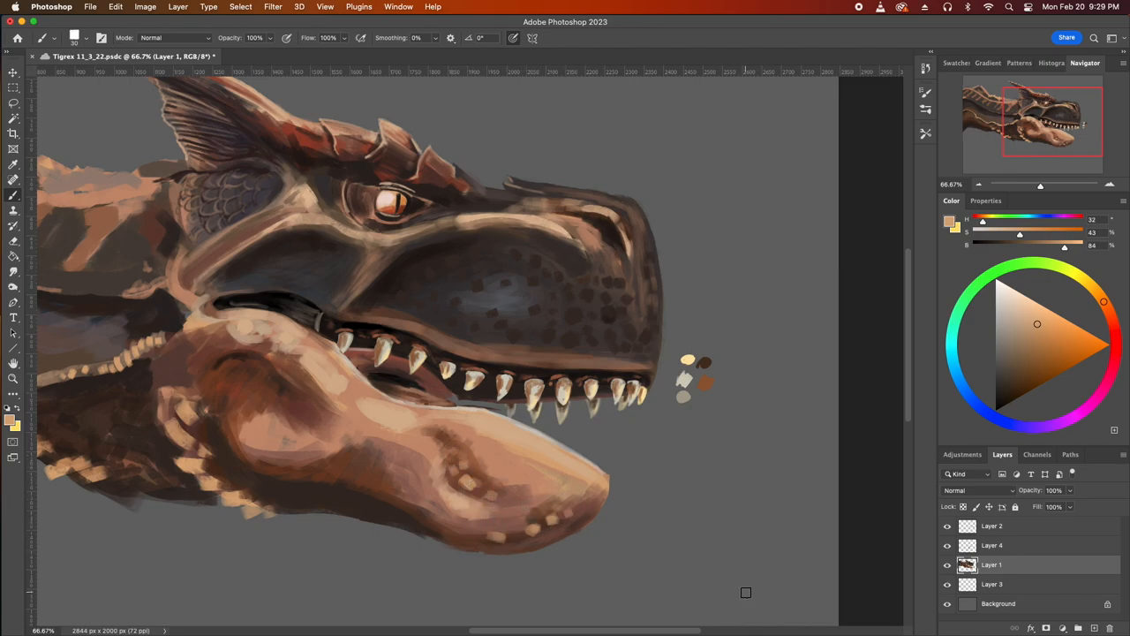
Erase stray paint around the teeth and brush small teeth along the lower jaw
left_click(990, 526)
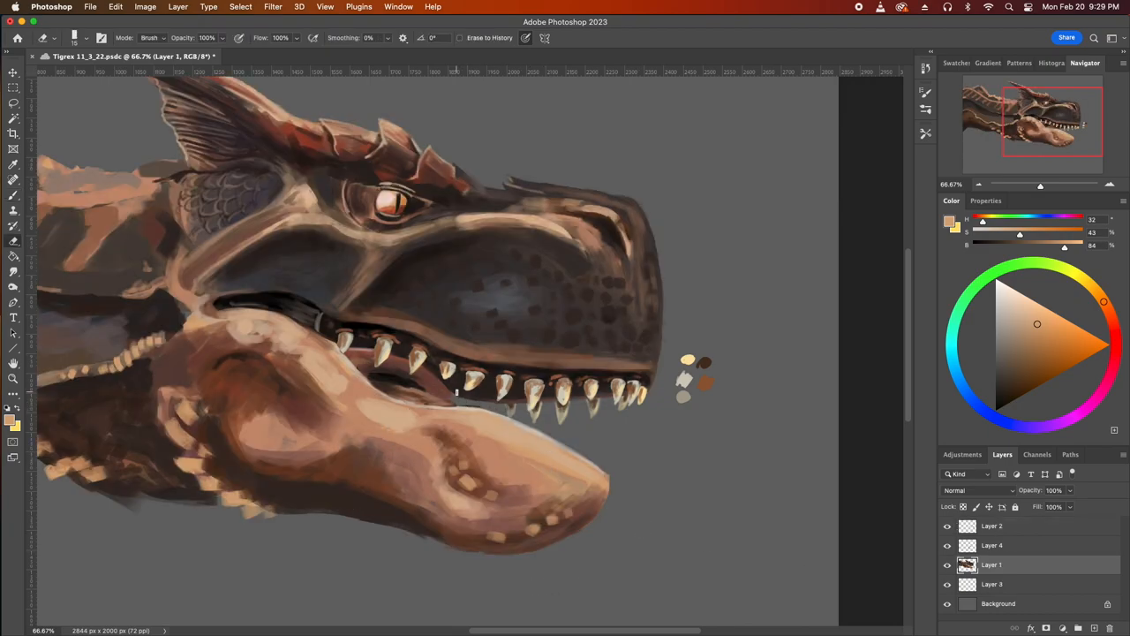
left_click(992, 584)
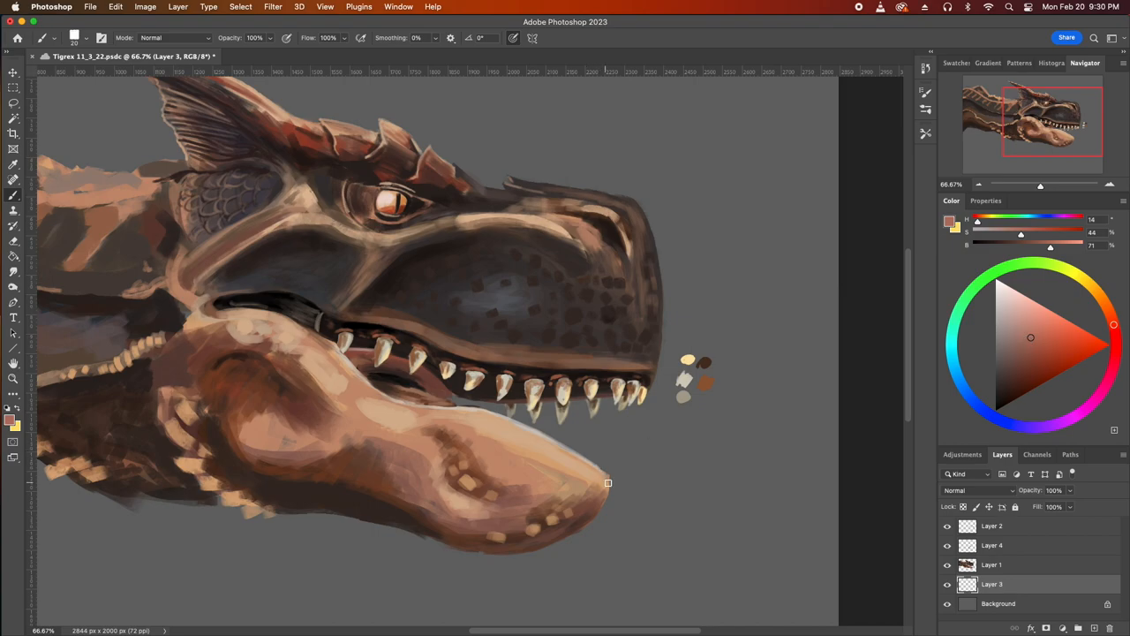
left_click_drag(607, 483, 532, 441)
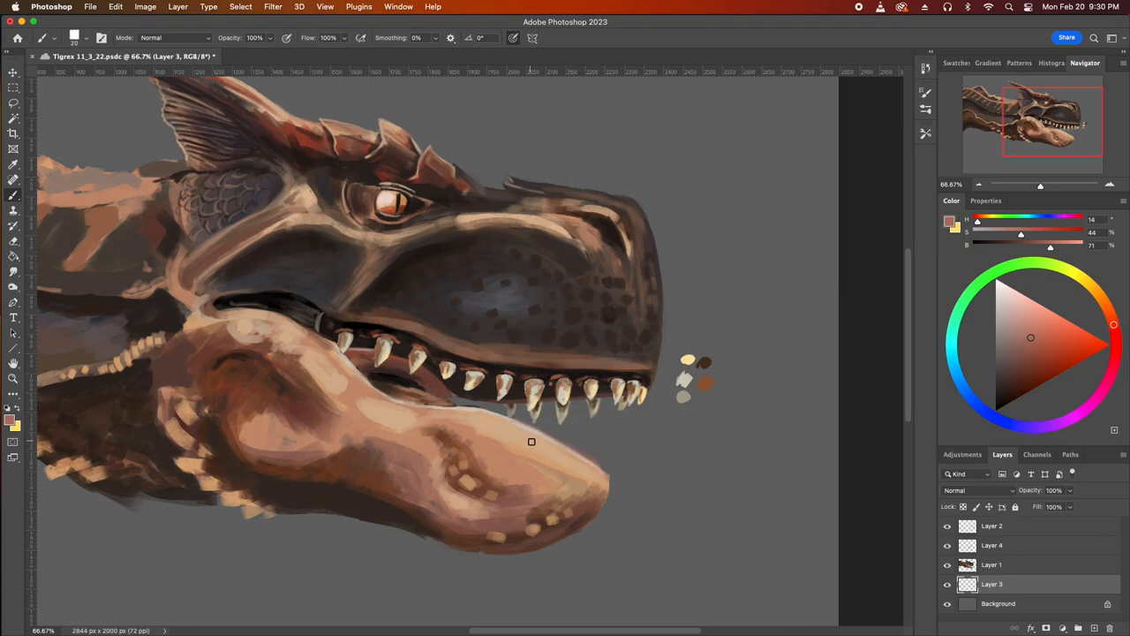
left_click(992, 564)
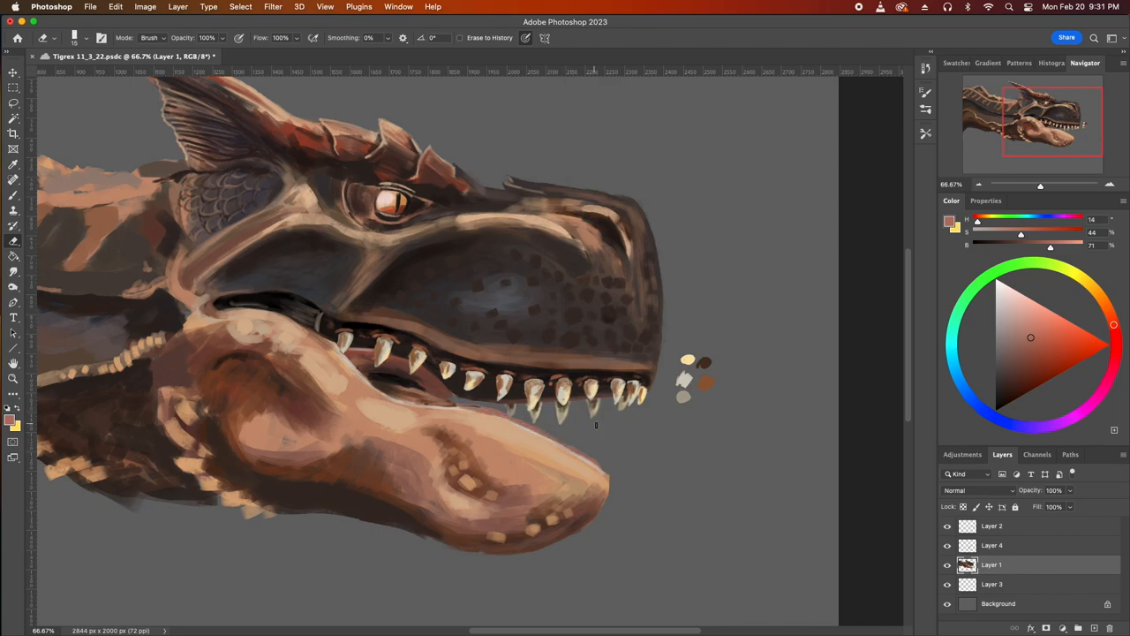
left_click(991, 584)
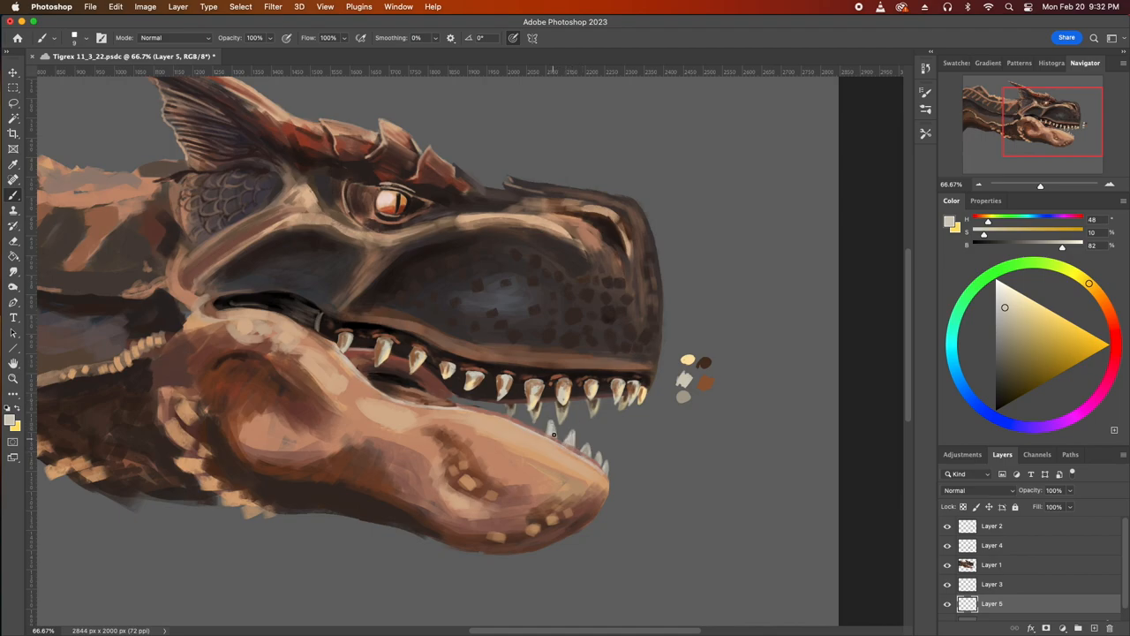
On Layer 2, detail the upper teeth and shade the small lower teeth
left_click(1033, 303)
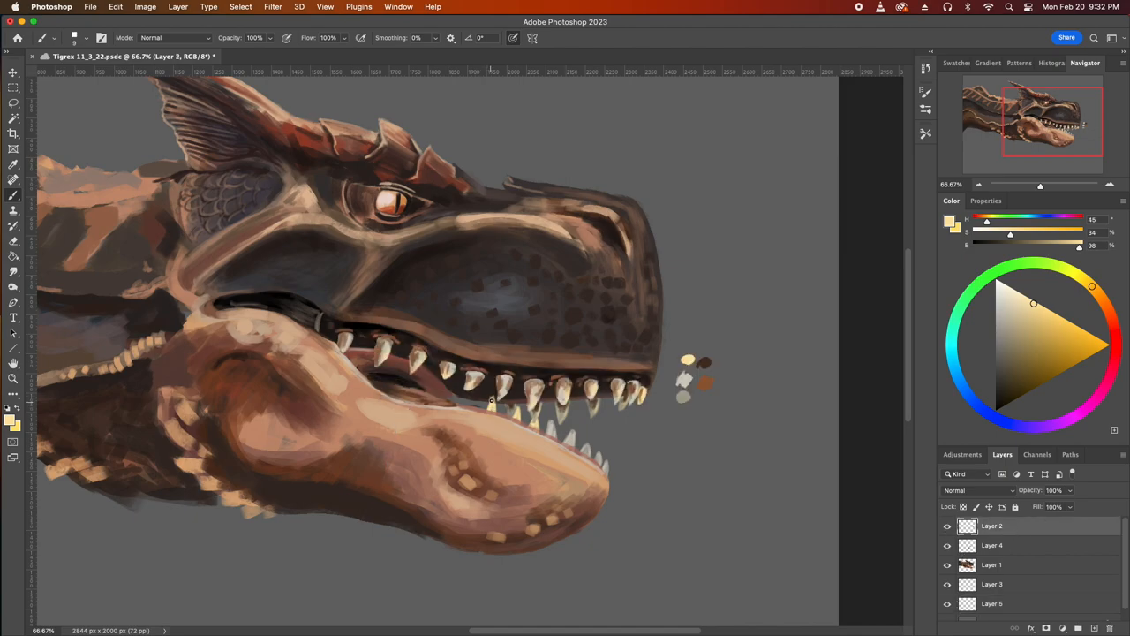
left_click(472, 398)
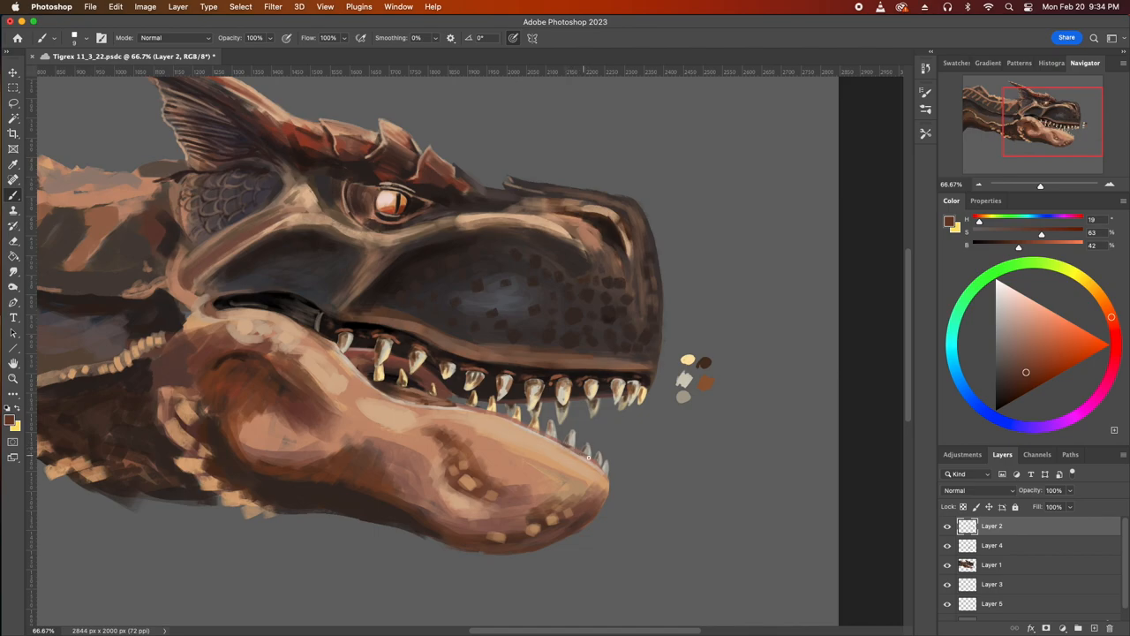
left_click_drag(589, 457, 392, 372)
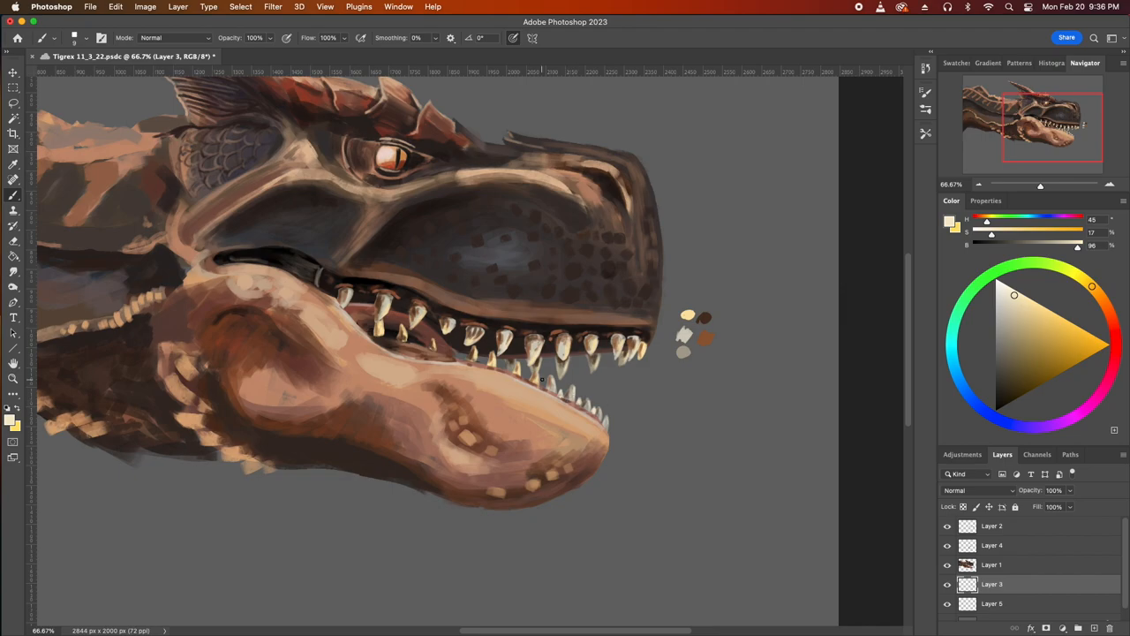
left_click(992, 526)
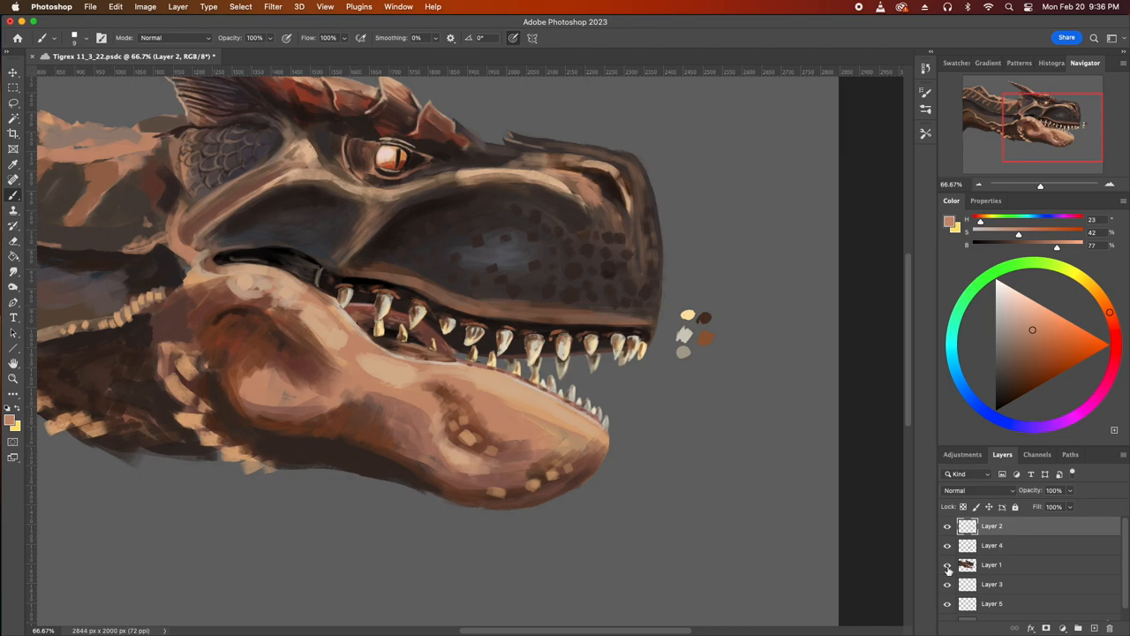
left_click(1015, 564)
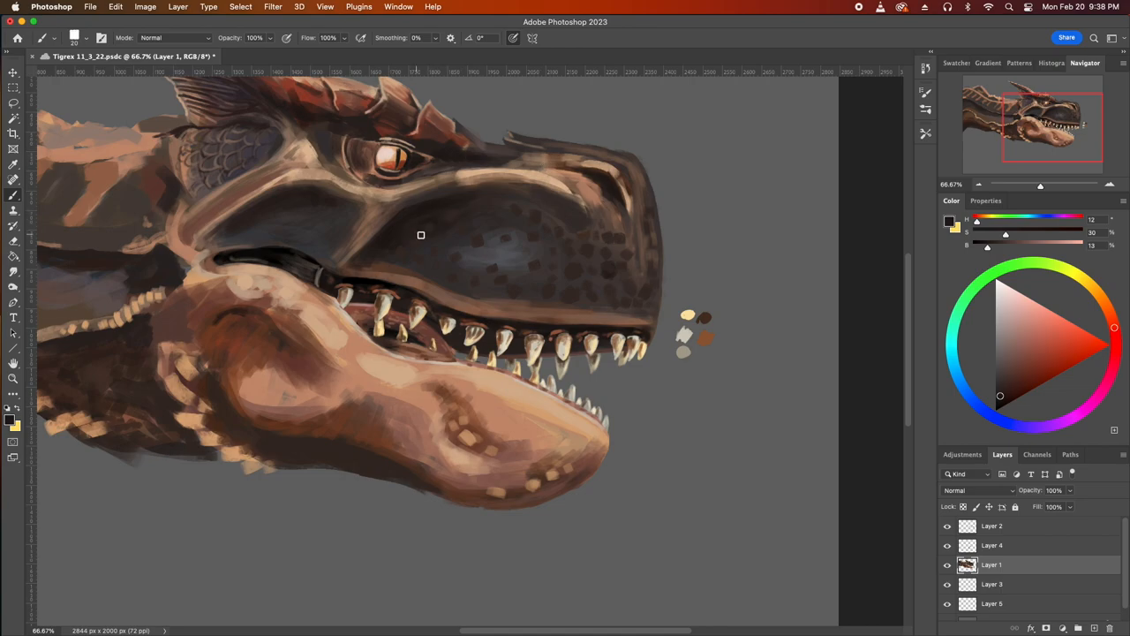
mouse_move(469, 187)
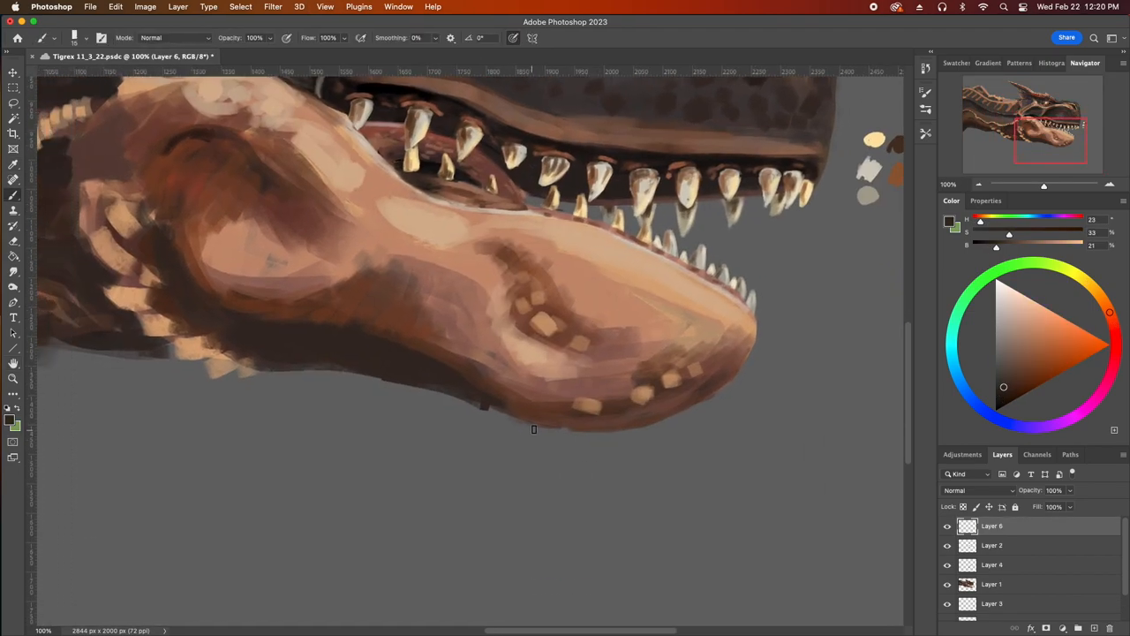
Mirror the view to check proportions, then paint dark brown shading under the lower jaw
key("cmd+z")
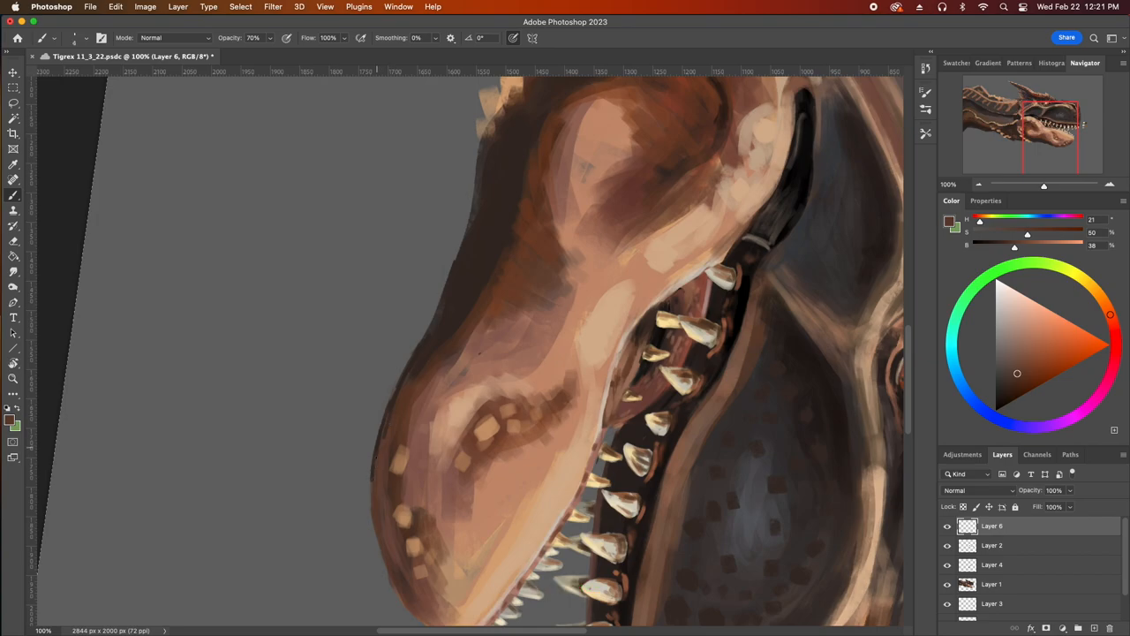
left_click(1021, 349)
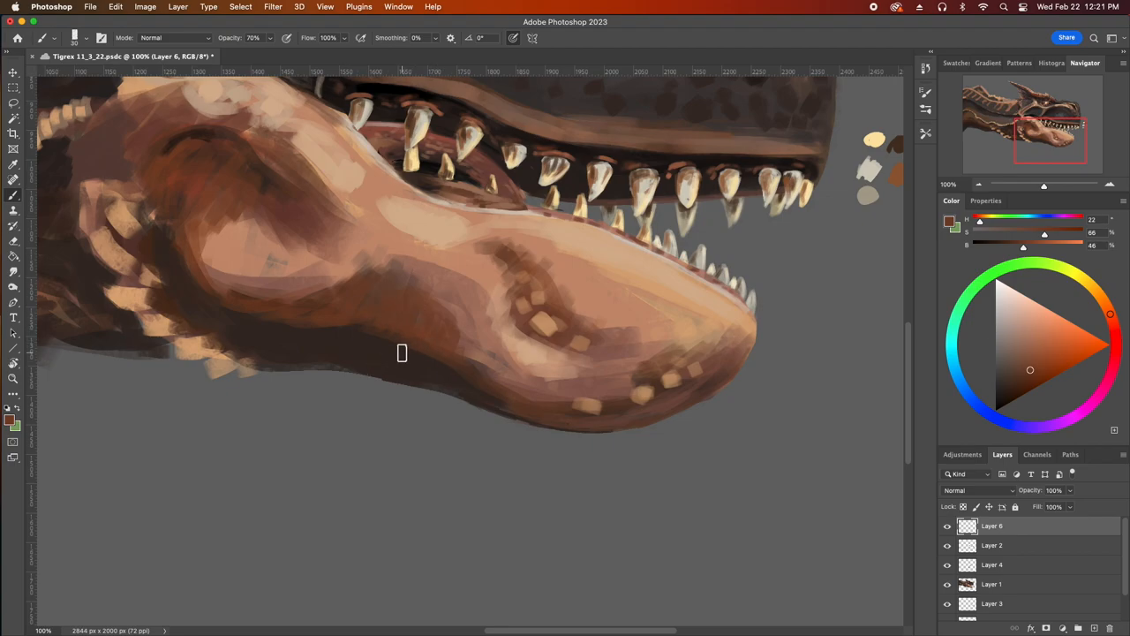
mouse_move(266, 367)
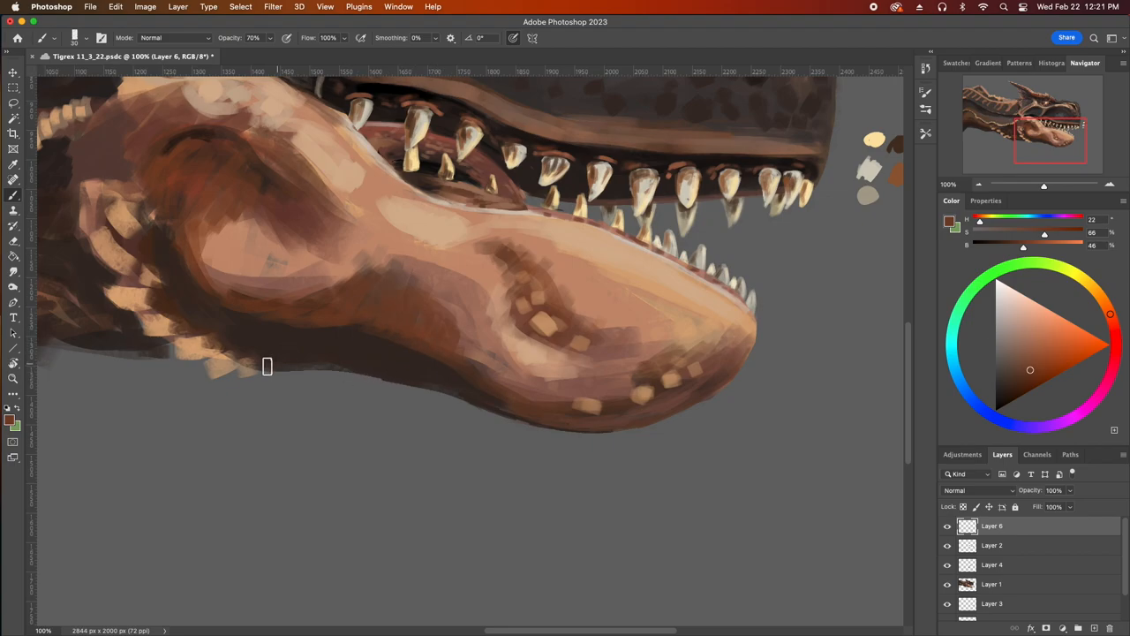
left_click(992, 583)
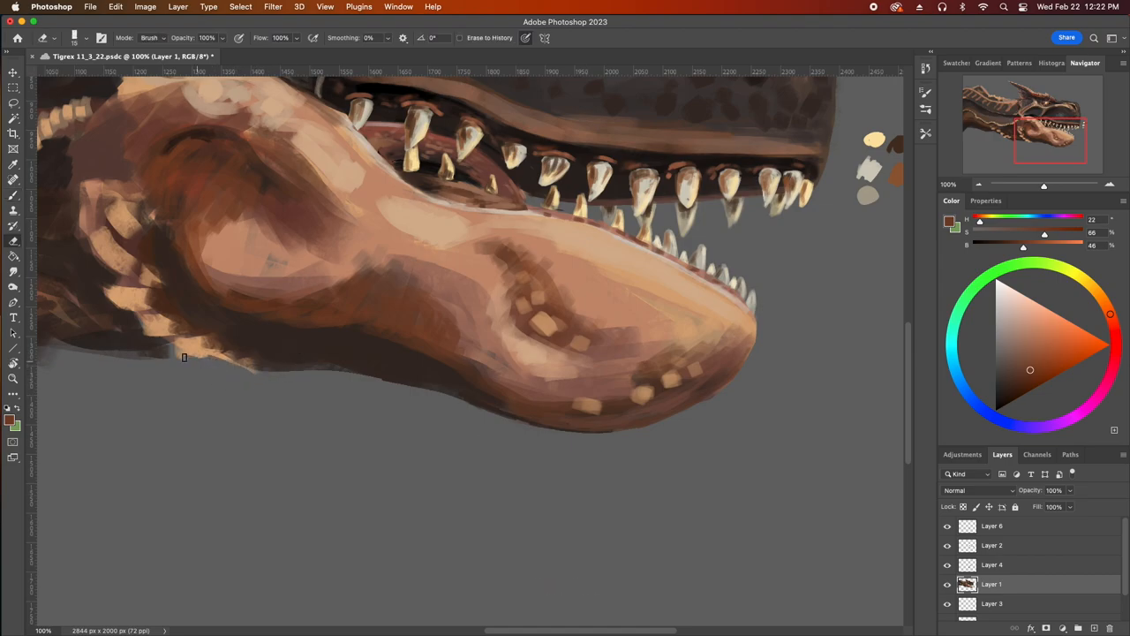
key("]")
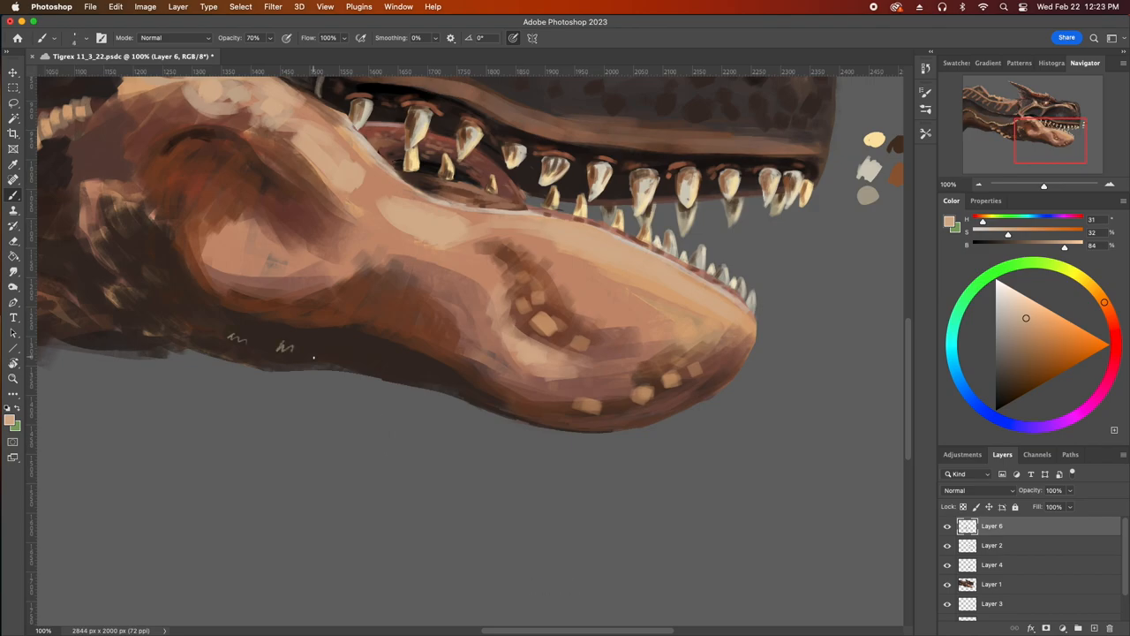
key("[")
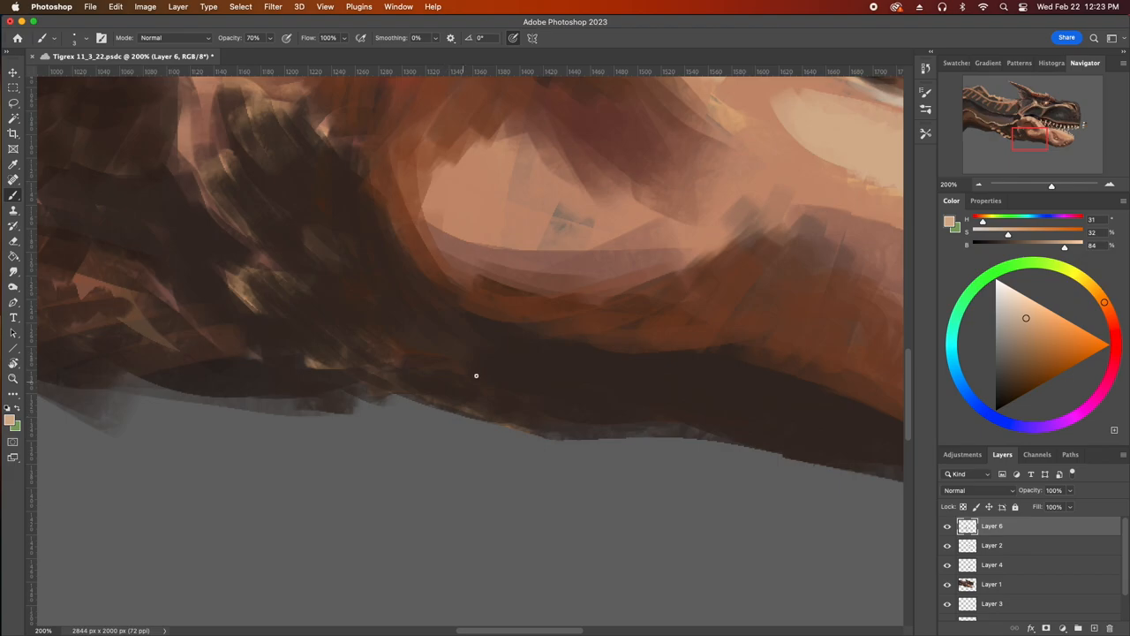
Sketch pale scale outlines up the throat and edge its underside reddish-brown
left_click_drag(476, 375, 437, 355)
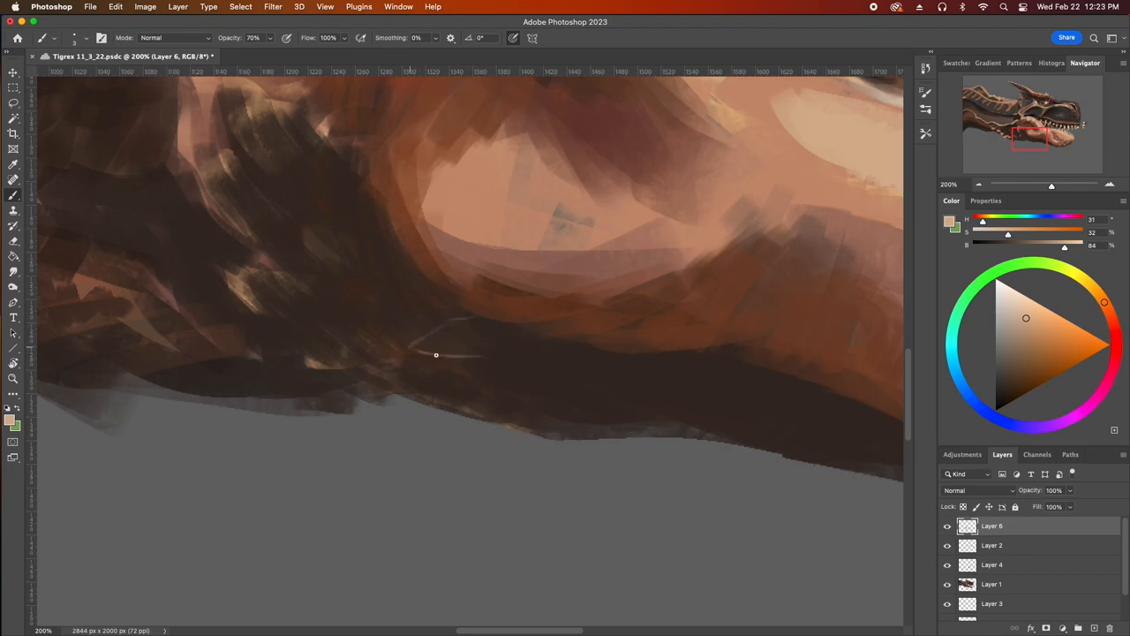
left_click_drag(436, 354, 572, 363)
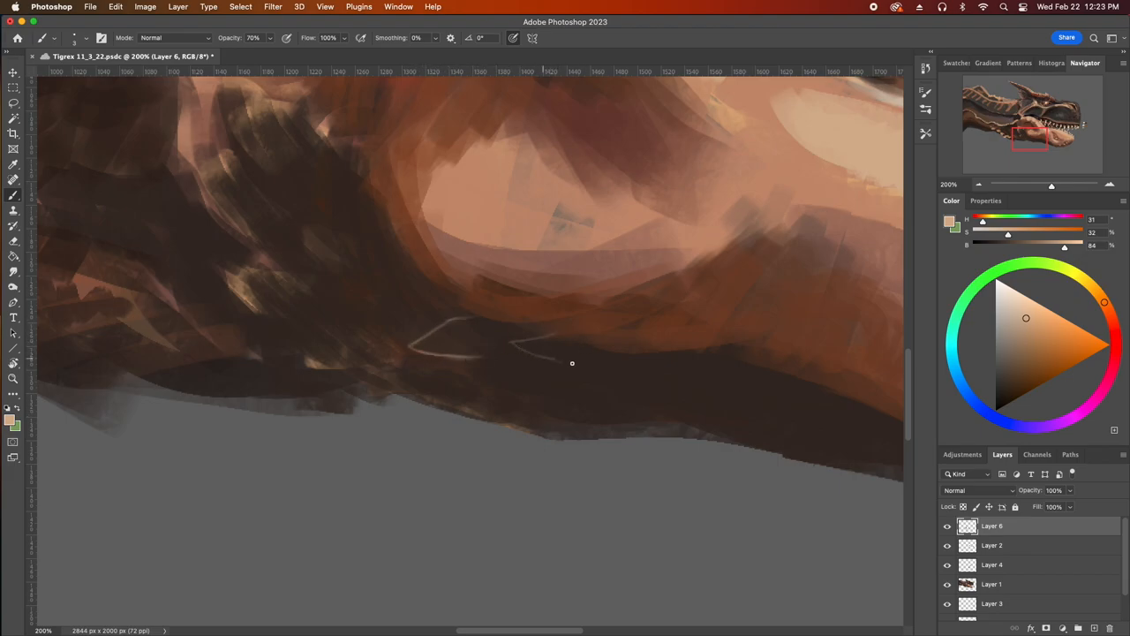
left_click_drag(572, 363, 464, 380)
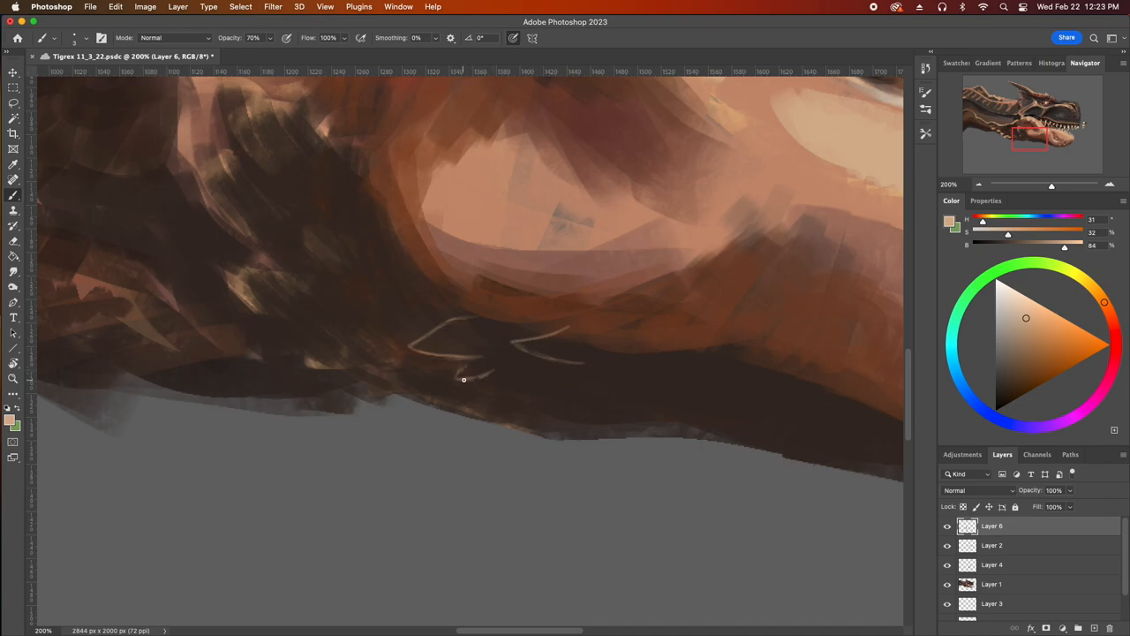
left_click_drag(464, 379, 328, 295)
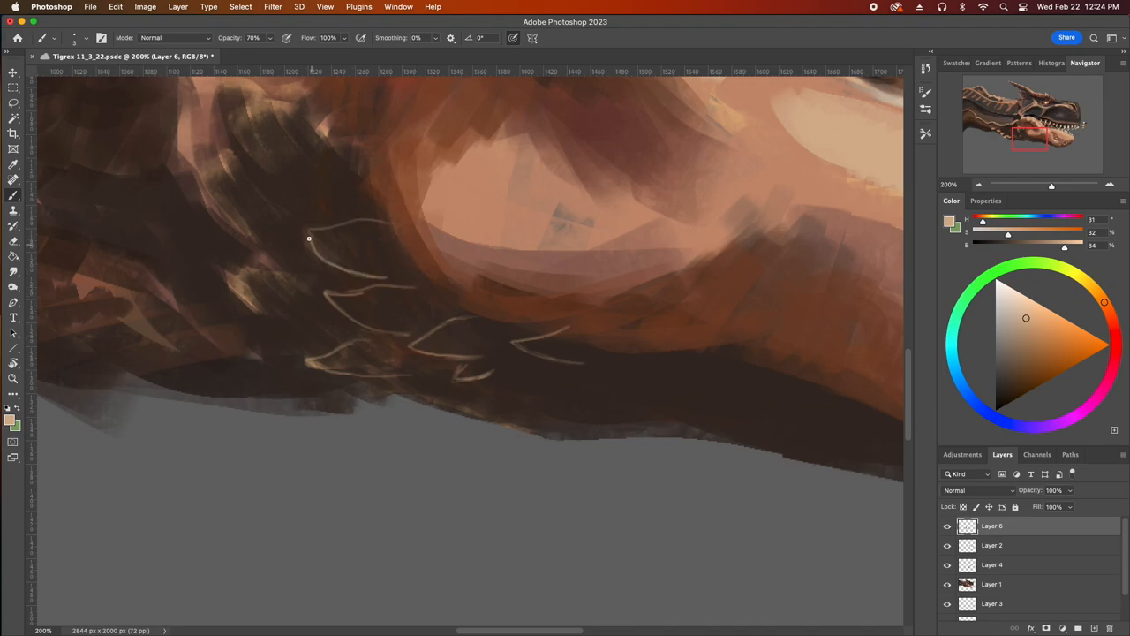
left_click_drag(308, 238, 226, 265)
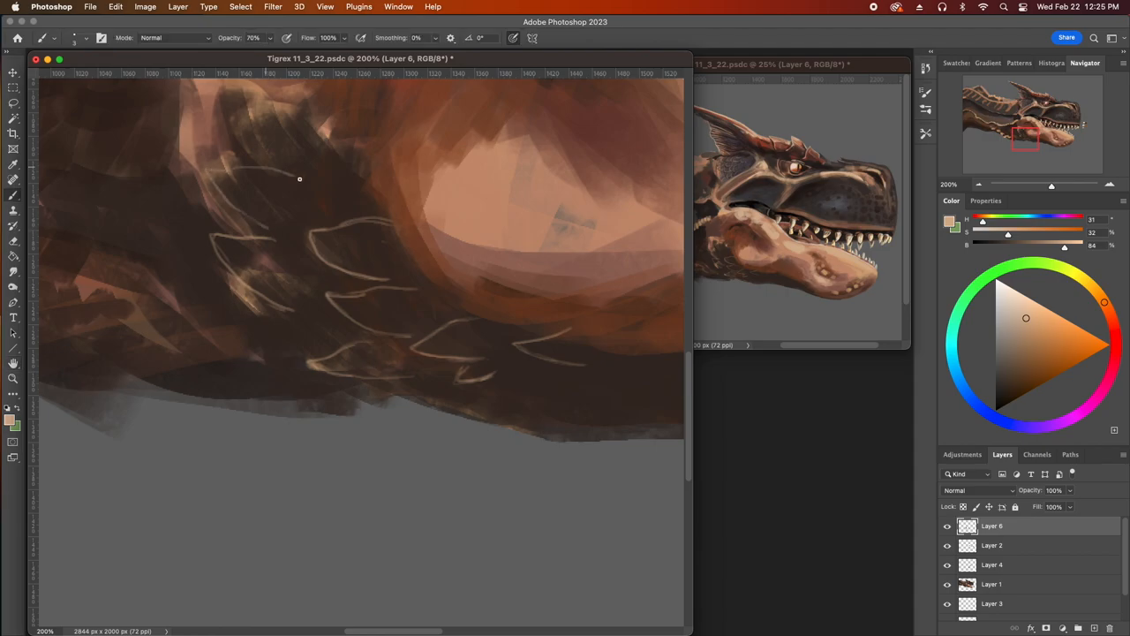
left_click(1031, 362)
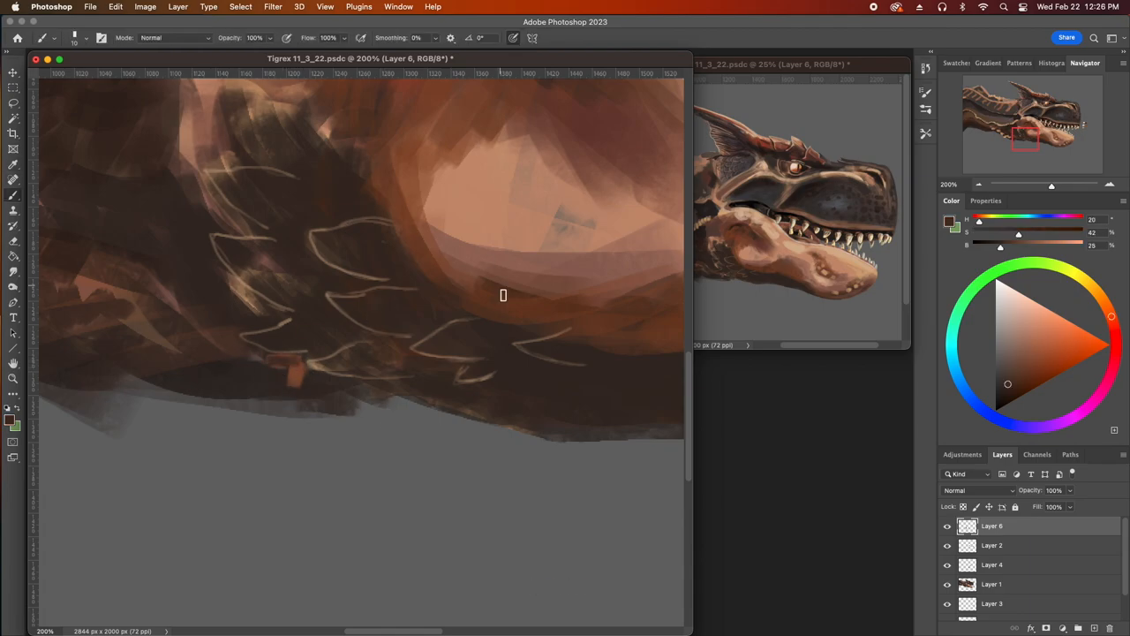
left_click_drag(503, 295, 278, 315)
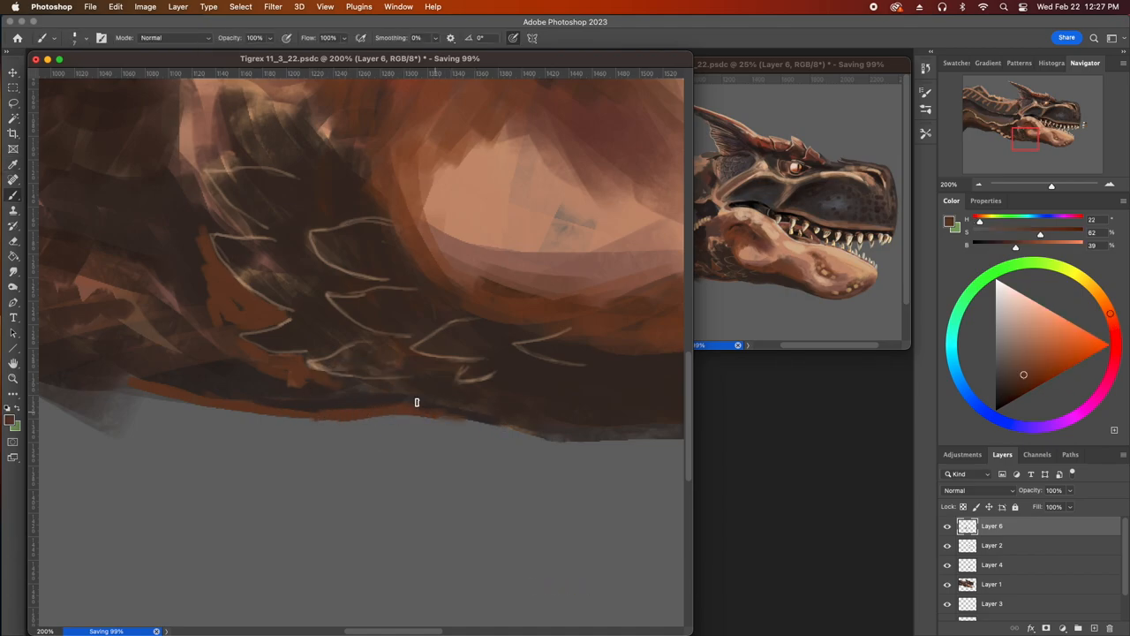
key("]")
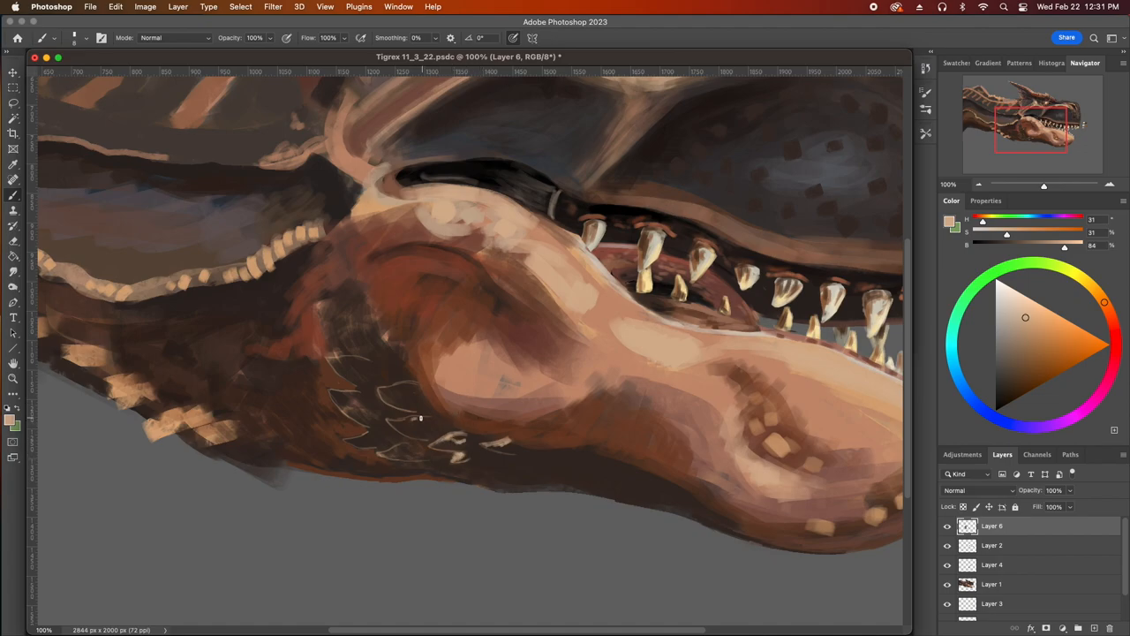
Draw more pale scale outlines higher up the throat, then pick red-brown for shading
key("[")
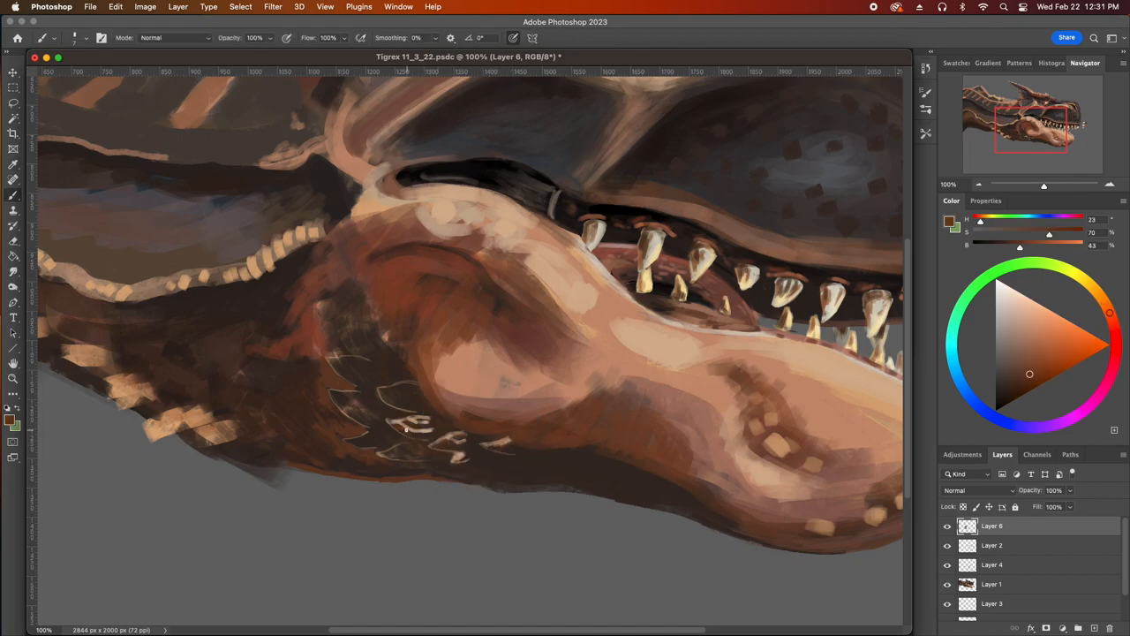
left_click(1026, 316)
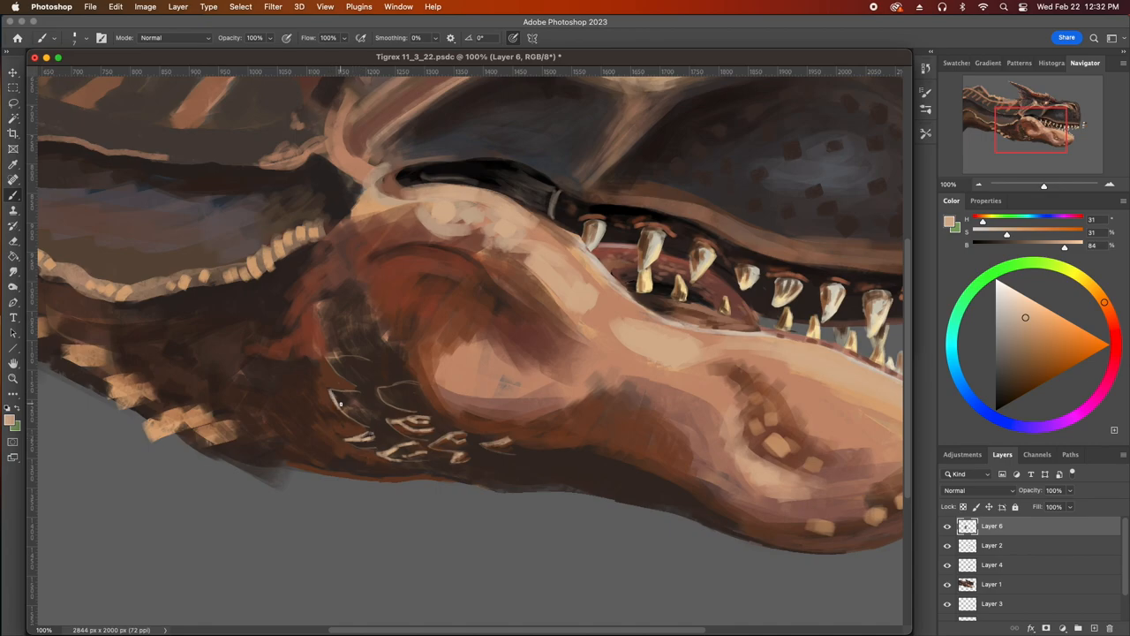
left_click(353, 406)
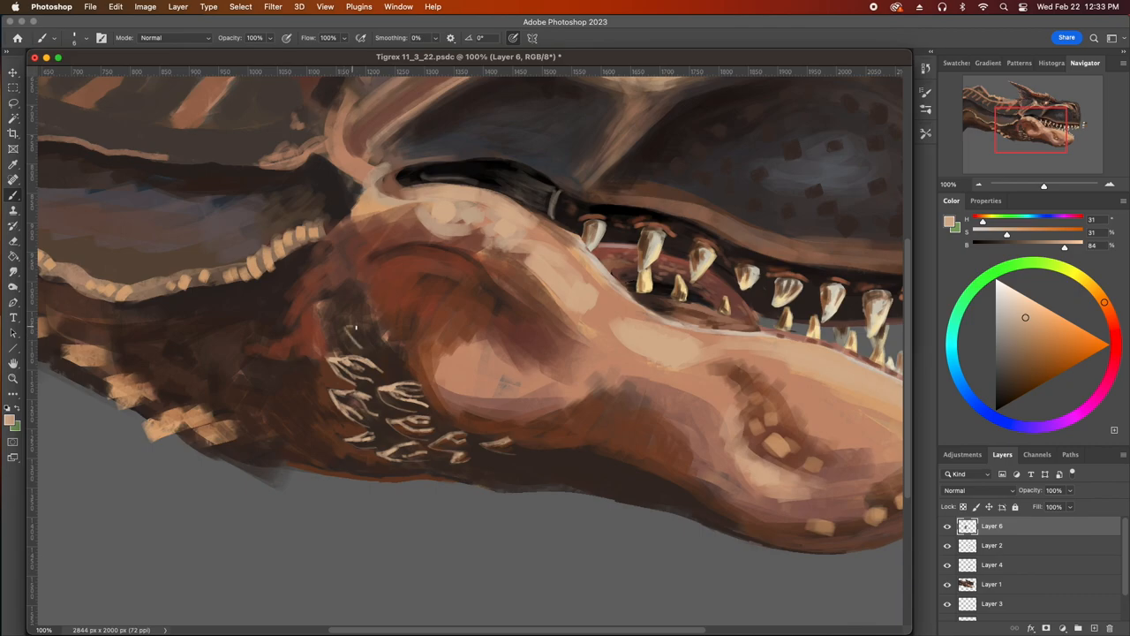
left_click_drag(357, 331, 384, 344)
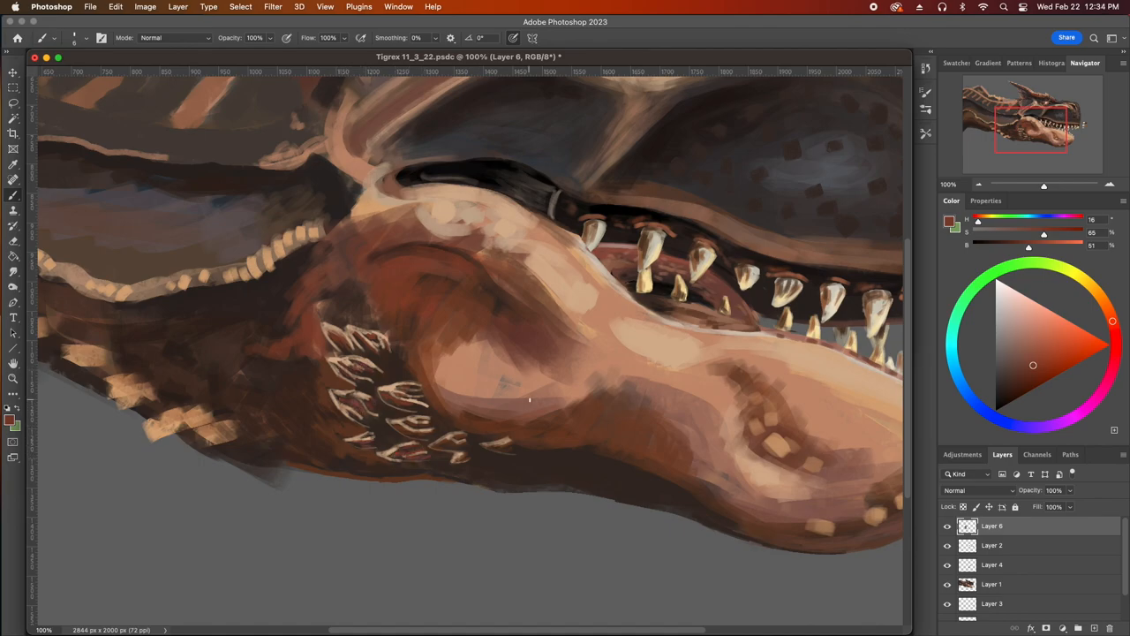
left_click(1019, 369)
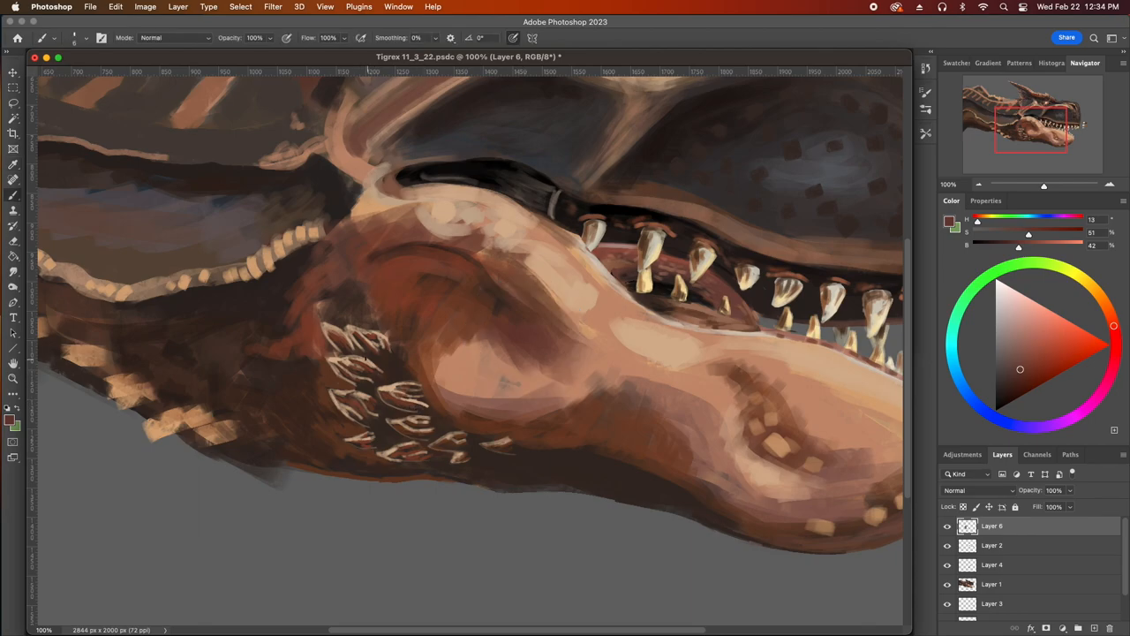